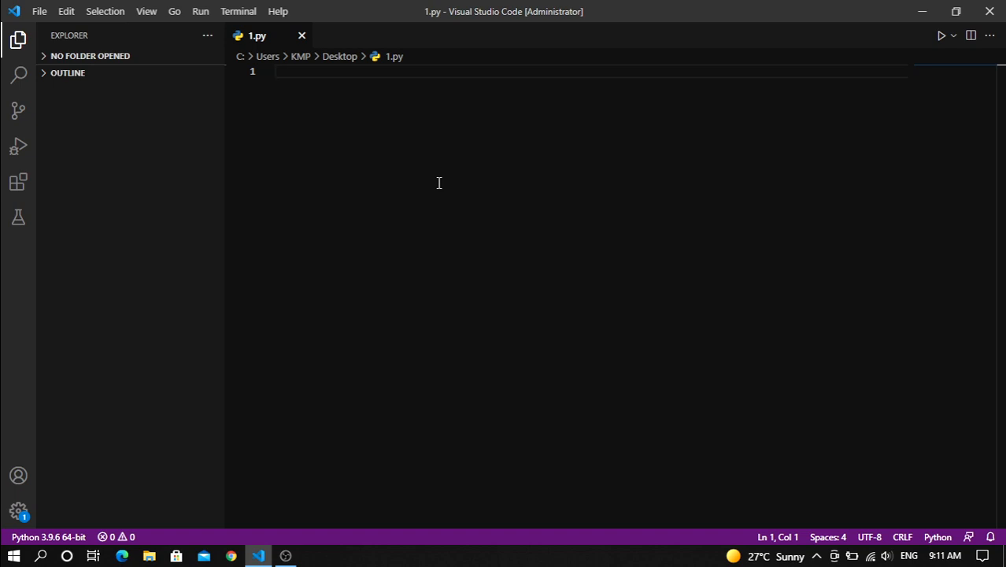
Write i = 1, then while i < 10: with print(i) and i+=1, and save 1.py
{"action": "type", "text": "i ="}
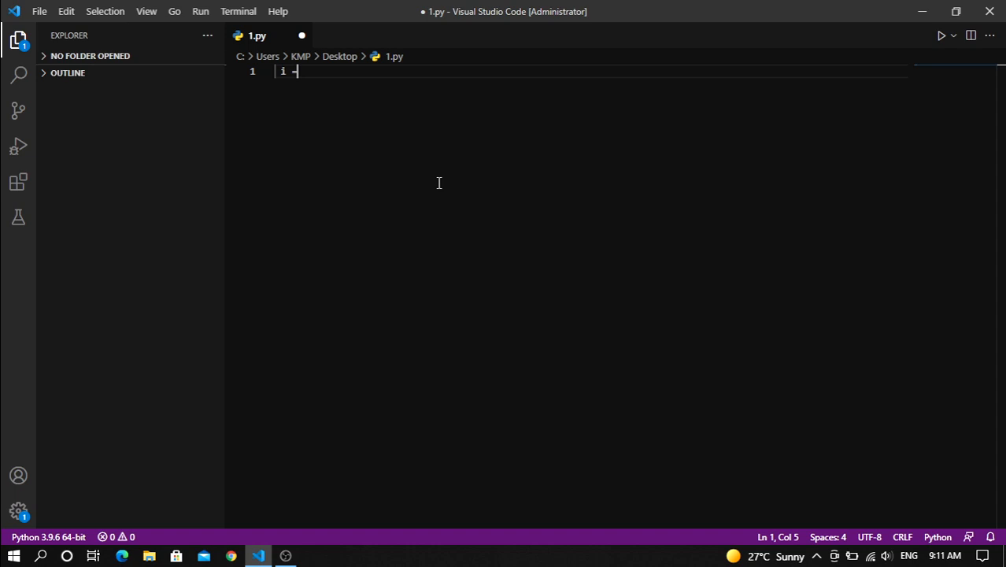
{"action": "type", "text": "1"}
{"action": "type", "text": "while"}
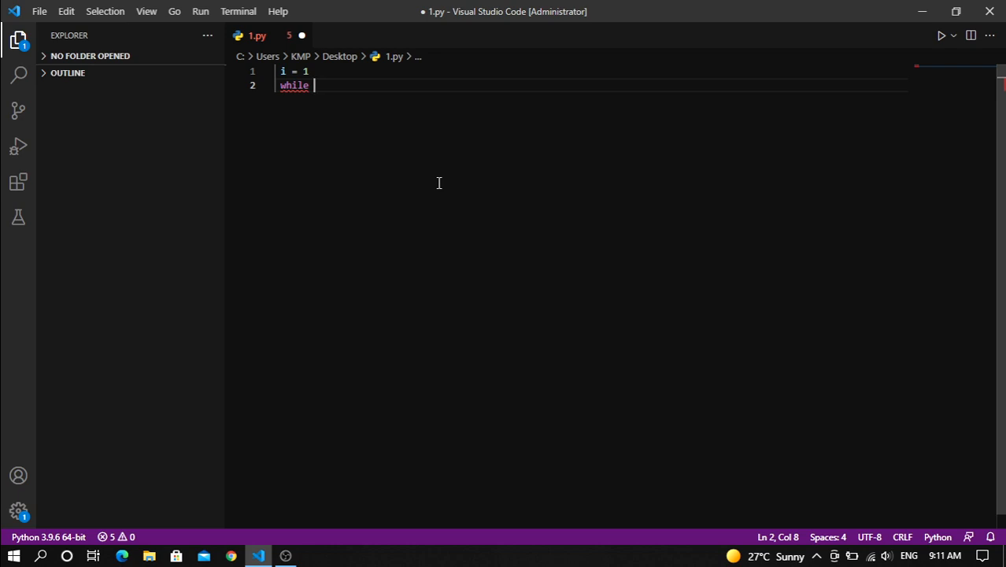
{"action": "type", "text": "i <"}
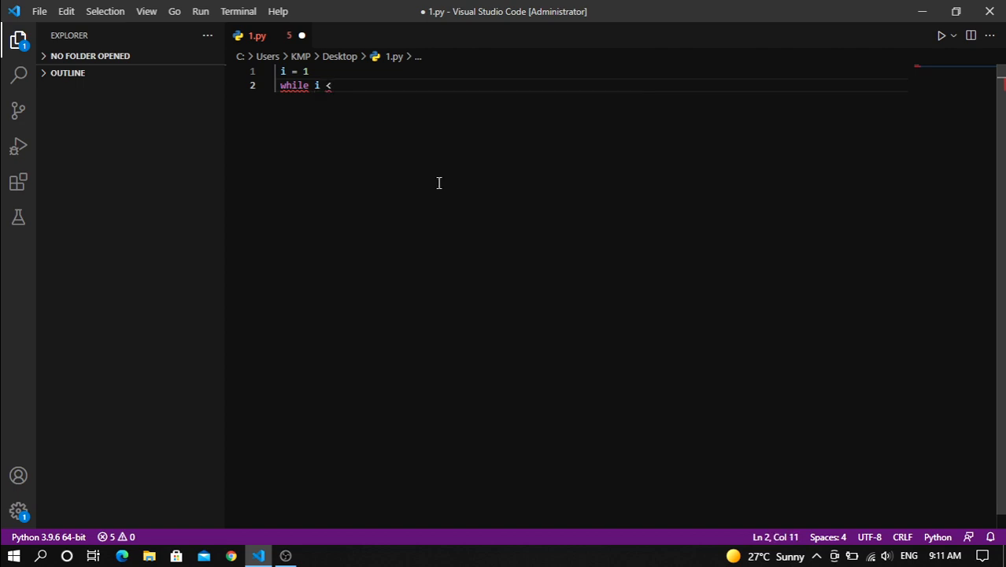
{"action": "type", "text": "10:"}
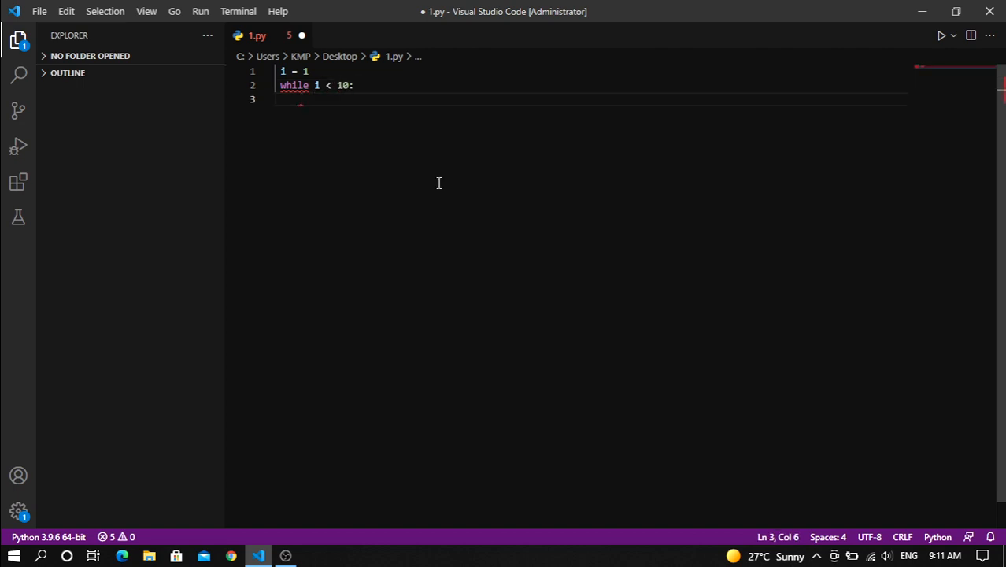
{"action": "type", "text": "print(i"}
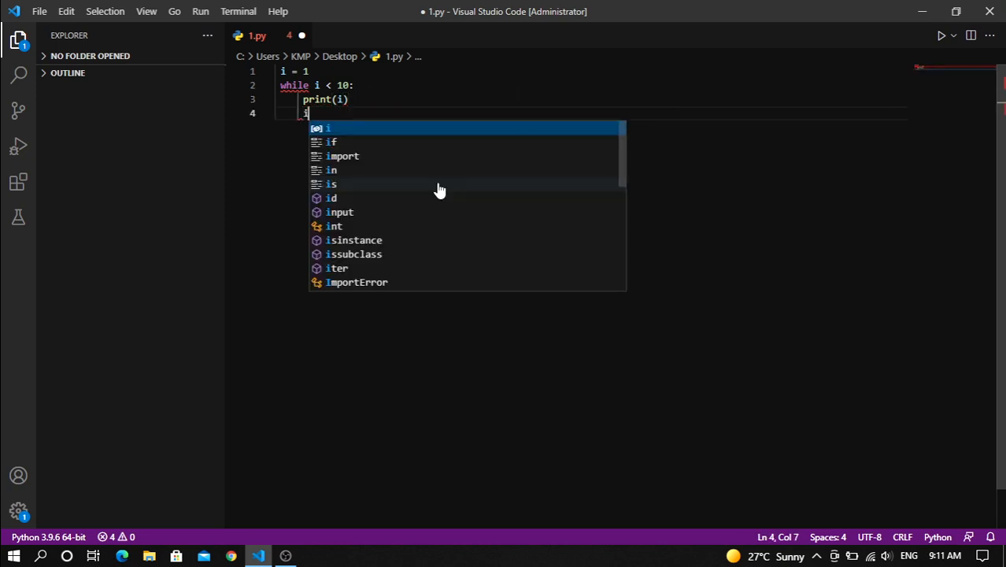
{"action": "type", "text": "+=1"}
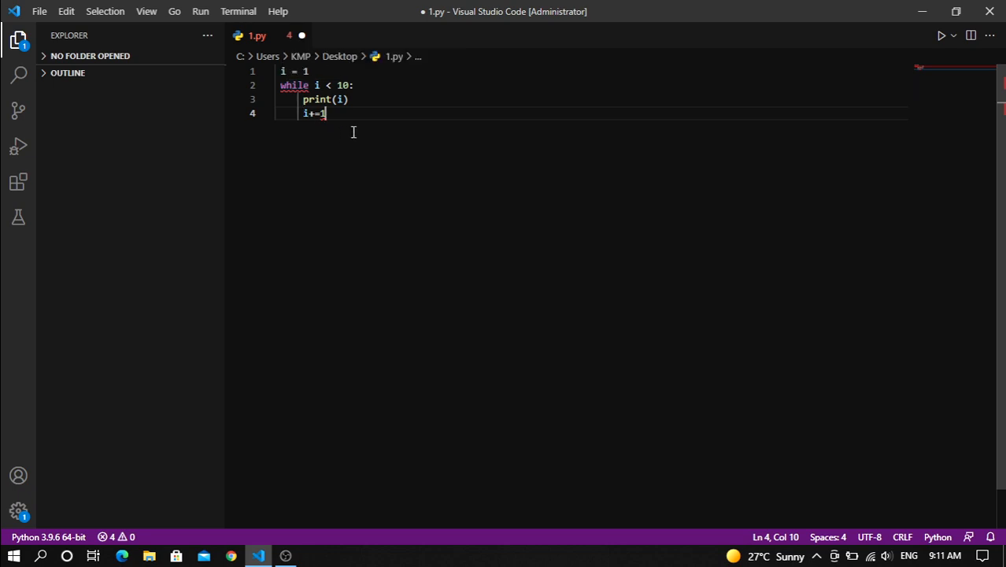
{"action": "key", "text": "ctrl+s"}
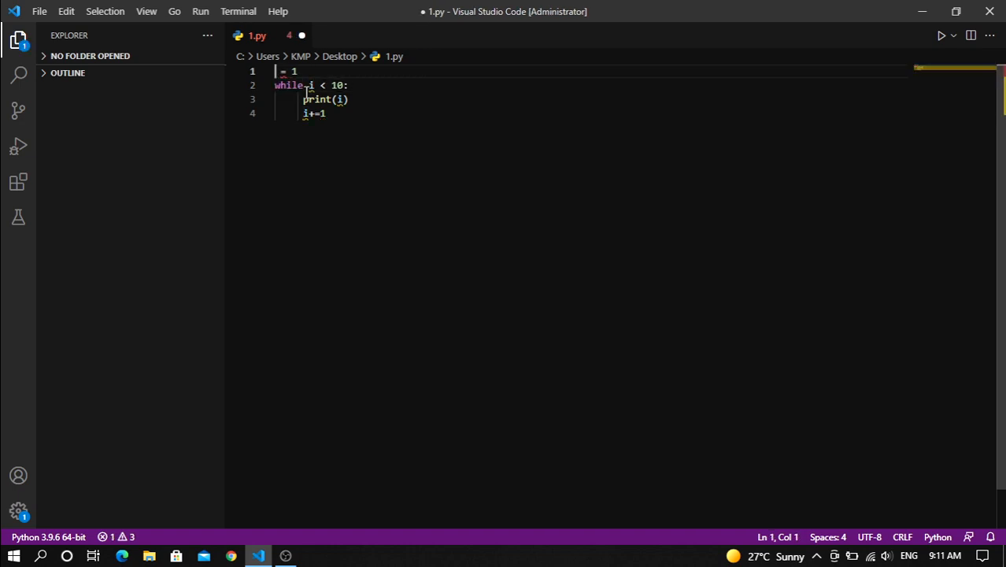
{"action": "type", "text": "i"}
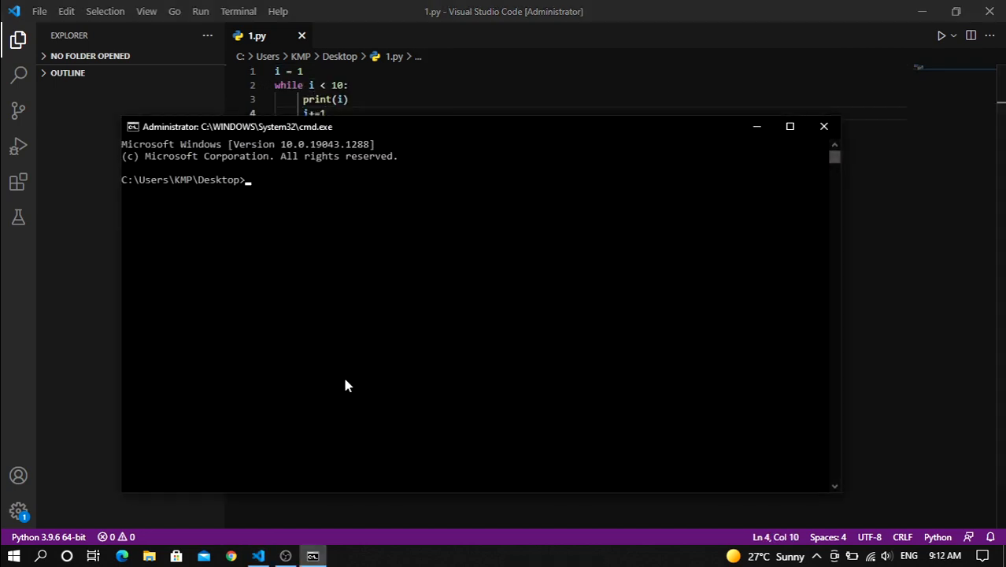
Run python 1.py in cmd to print 1 through 9, then move the window aside
{"action": "type", "text": "python 1.py"}
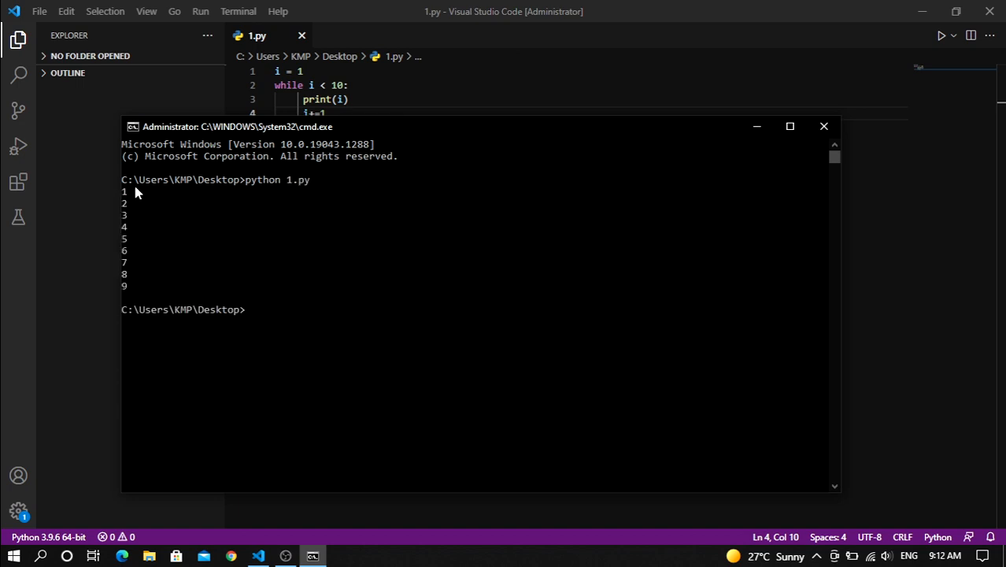
{"action": "mouse_move", "coordinate": [339, 138]}
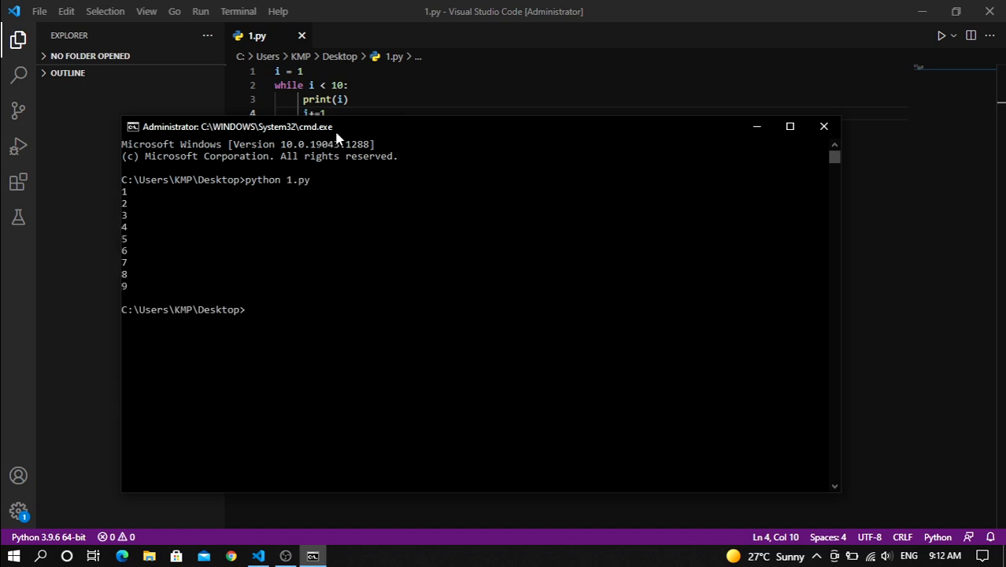
{"action": "left_click_drag", "start_coordinate": [237, 126], "coordinate": [270, 156]}
{"action": "type", "text": "if"}
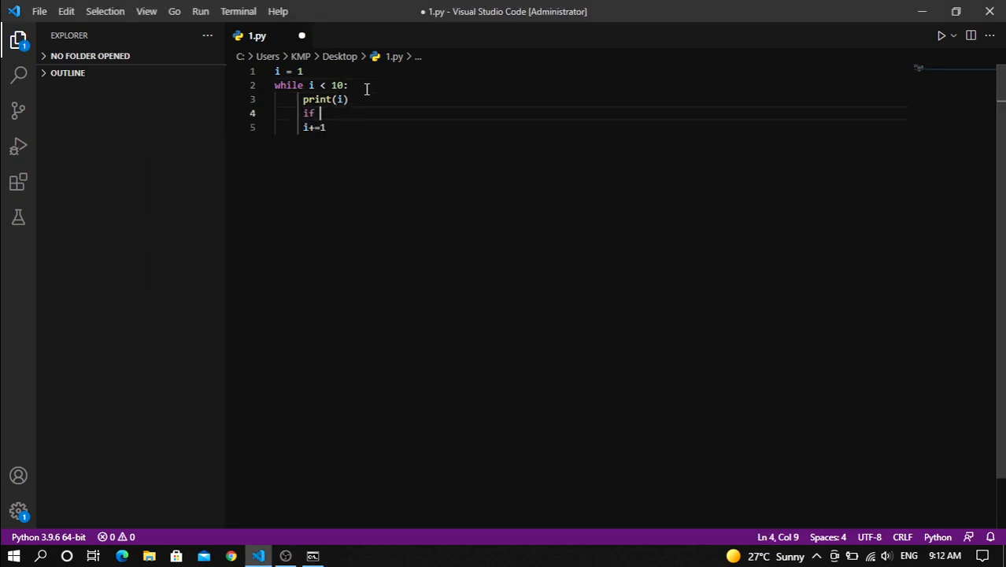
Add if i ==5: break after print(i) inside the loop and save
{"action": "type", "text": "i ==5:"}
{"action": "type", "text": "break"}
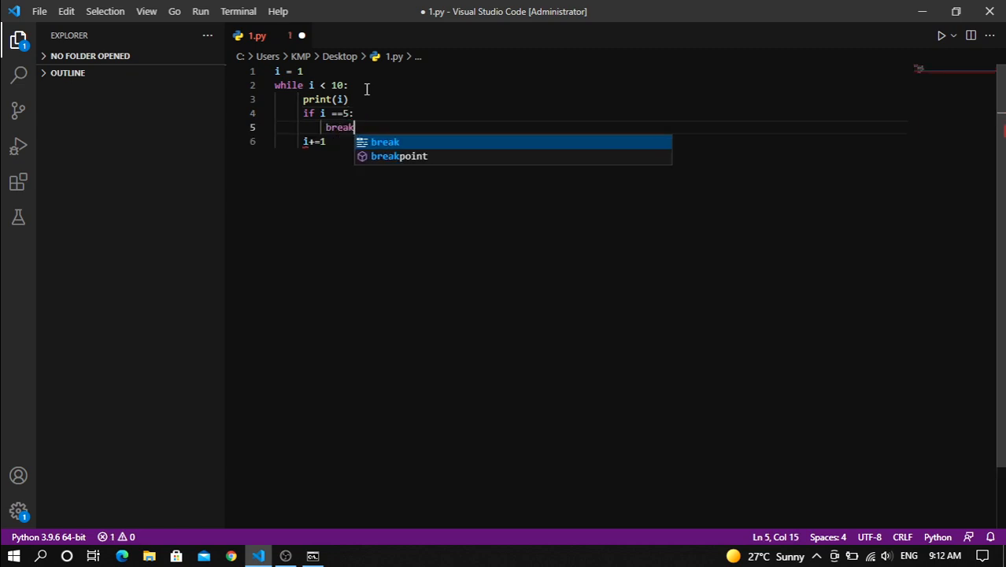
{"action": "key", "text": "ctrl+s"}
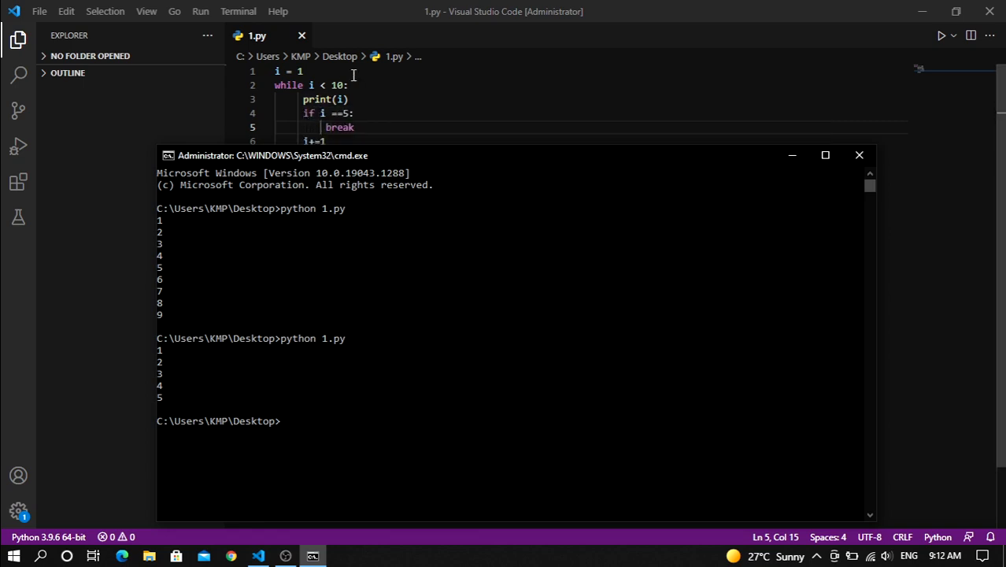
{"action": "mouse_move", "coordinate": [220, 378]}
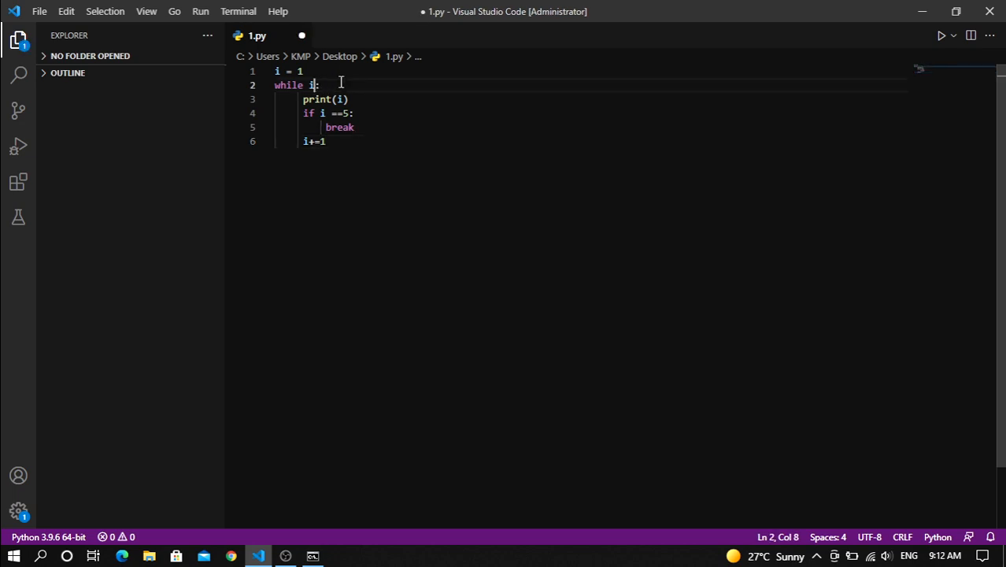
Change the condition to while True and the break check to i == 20, save, and select all code
{"action": "key", "text": "Backspace"}
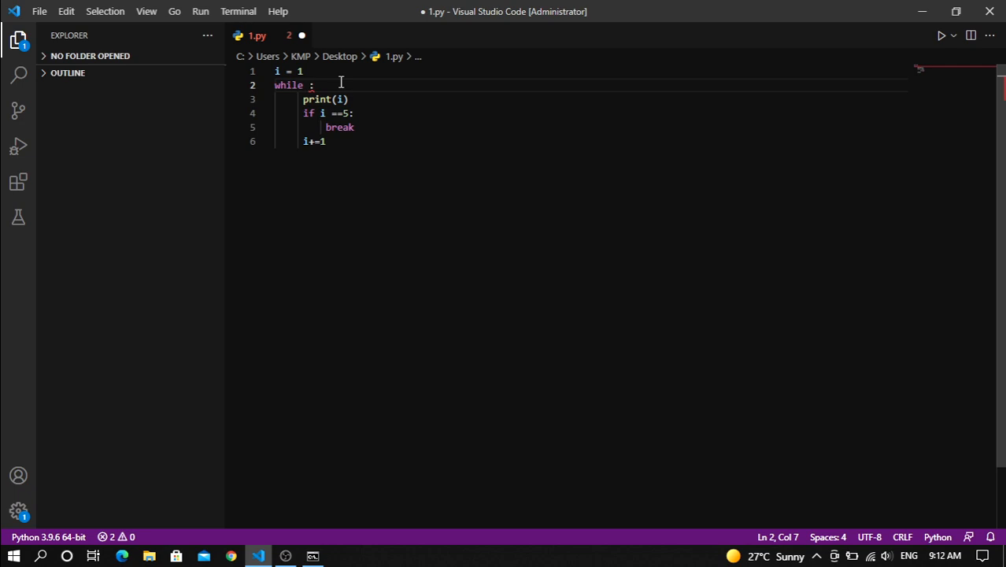
{"action": "type", "text": "True"}
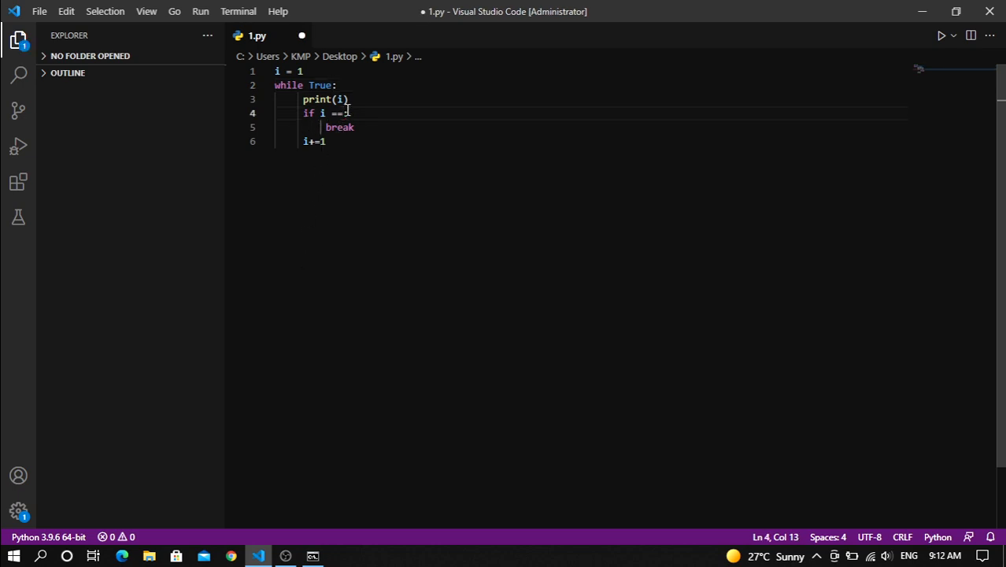
{"action": "type", "text": "20"}
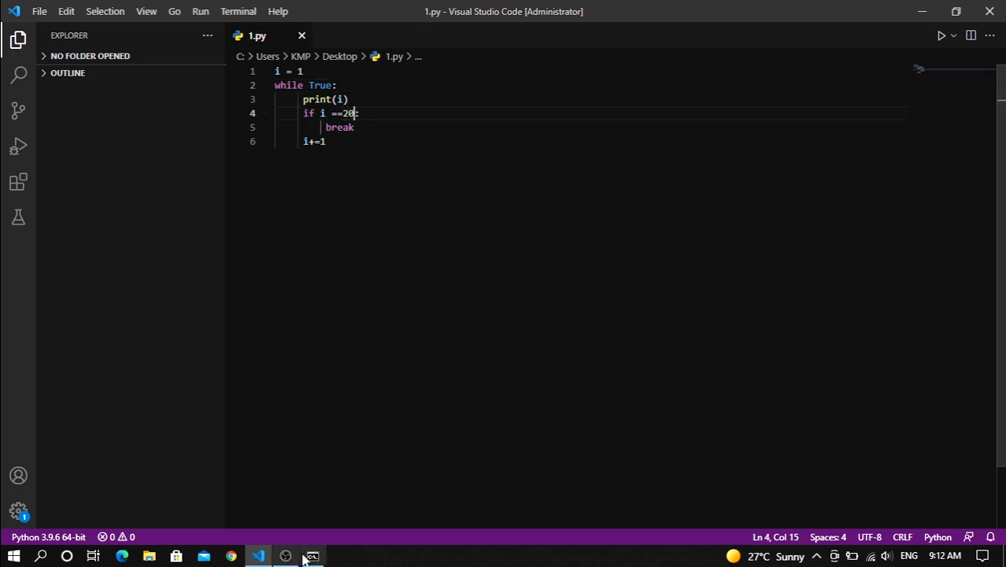
{"action": "left_click", "coordinate": [312, 556]}
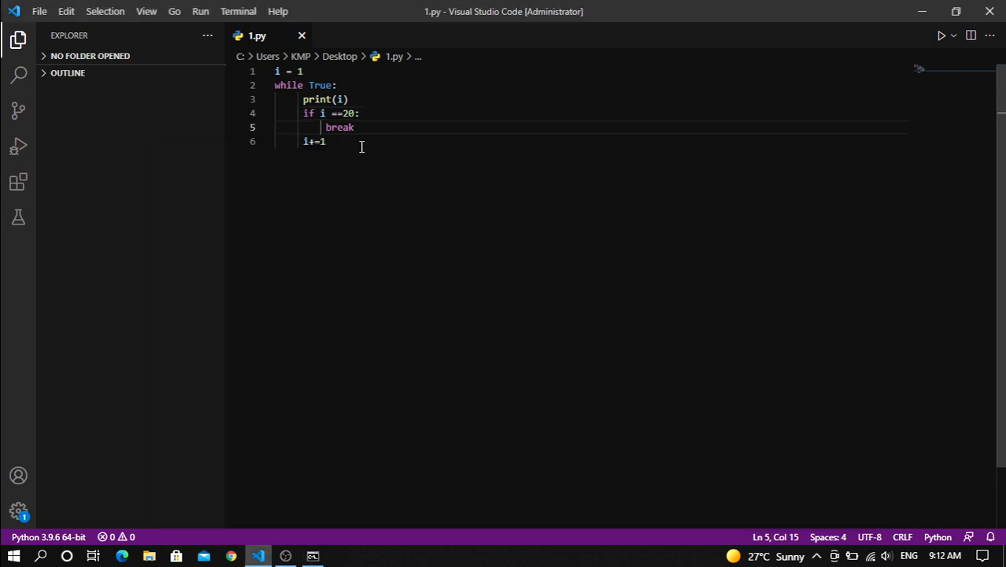
{"action": "key", "text": "ctrl+a"}
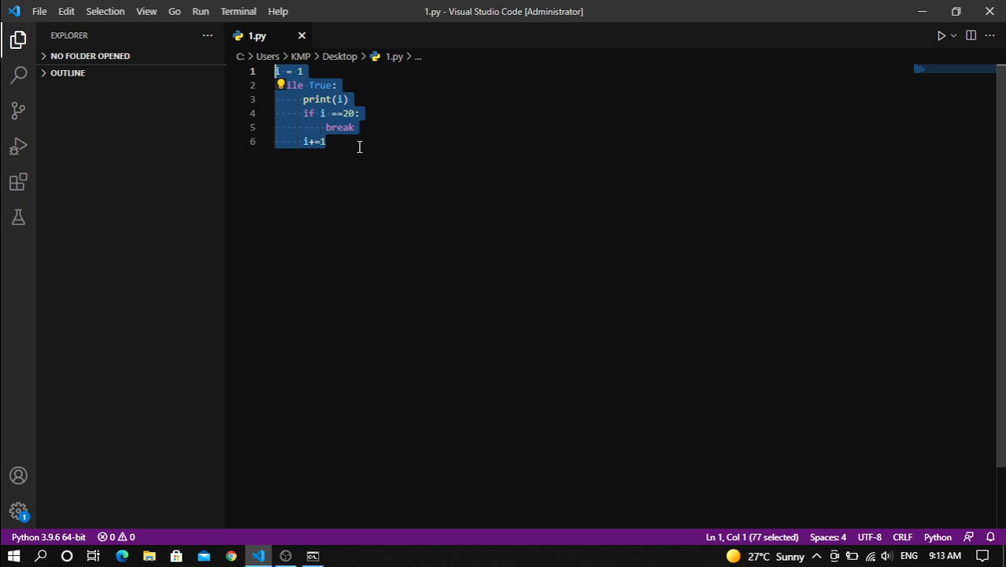
Clear the file and write the list x = ['abc','xyz','pqr']
{"action": "key", "text": "Delete"}
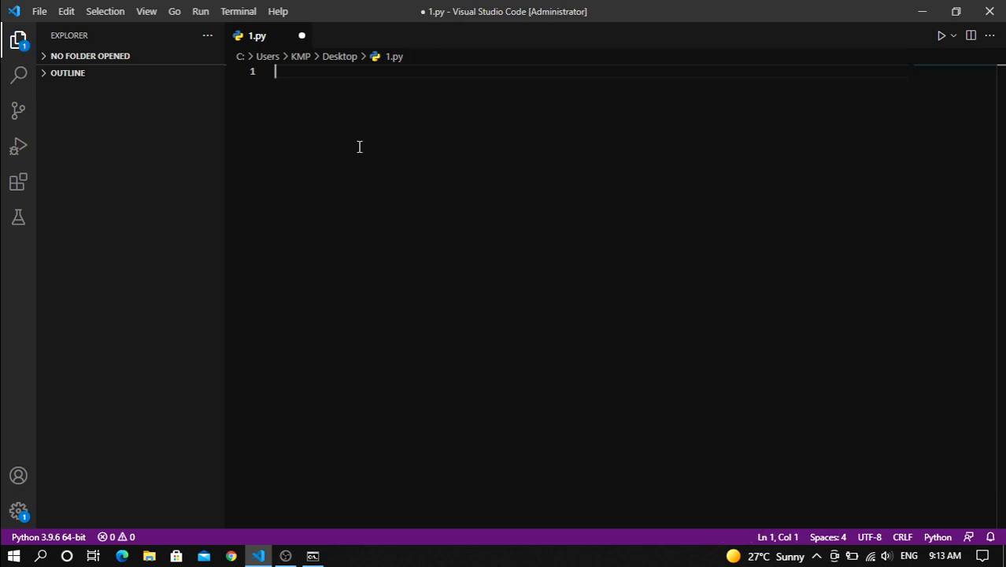
{"action": "type", "text": "x = ['abc','"}
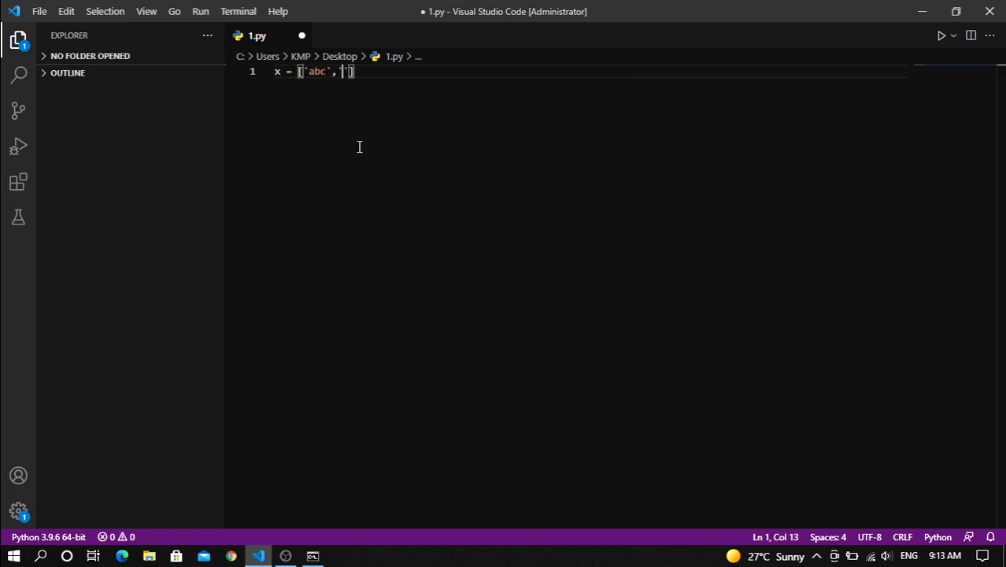
{"action": "type", "text": "xyz"}
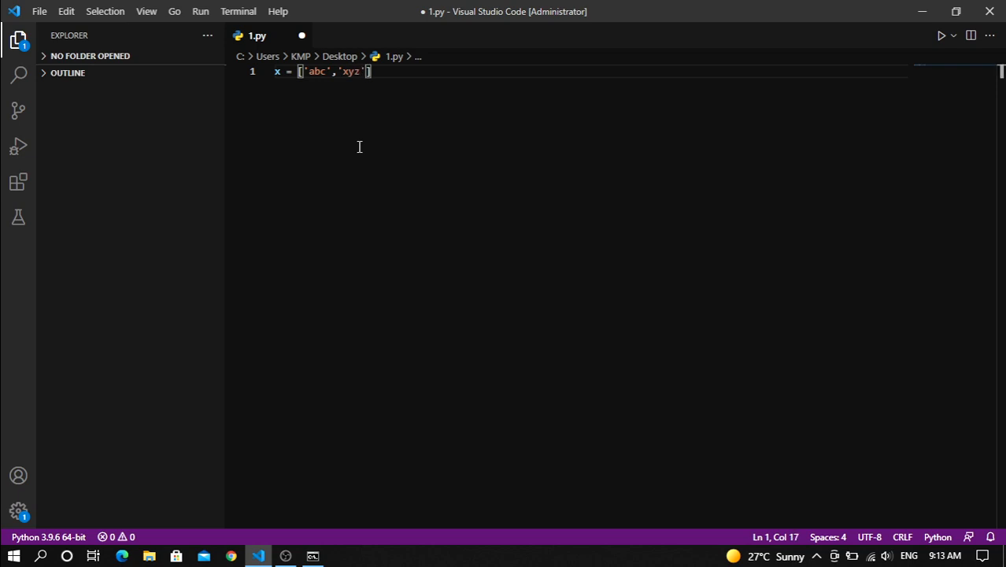
{"action": "type", "text": ",''"}
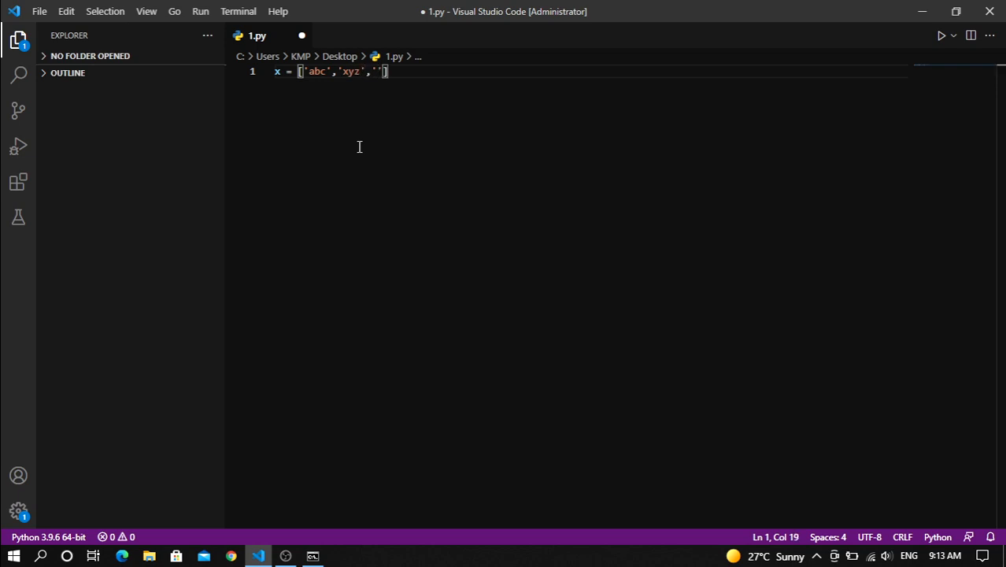
{"action": "type", "text": "pqr"}
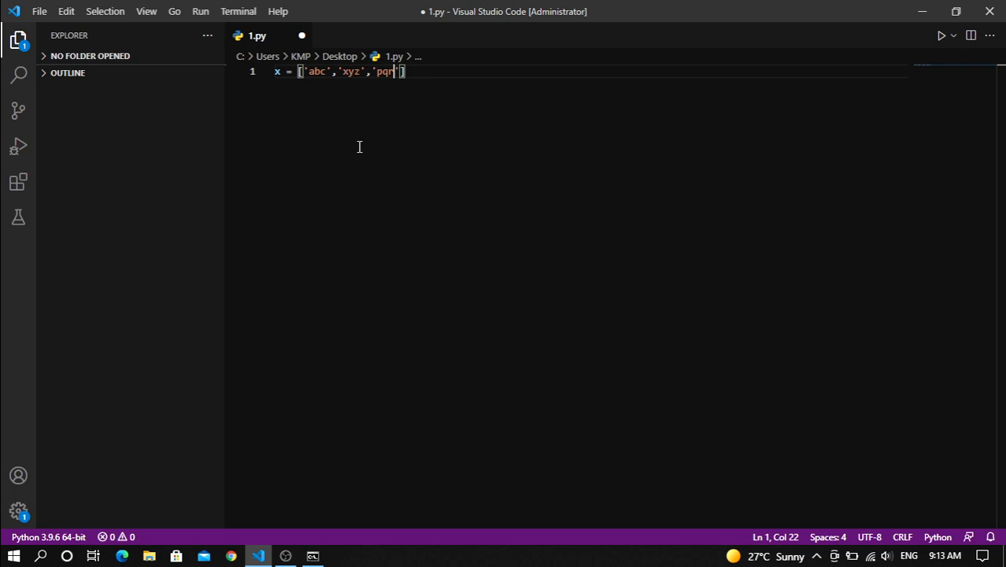
{"action": "key", "text": "enter"}
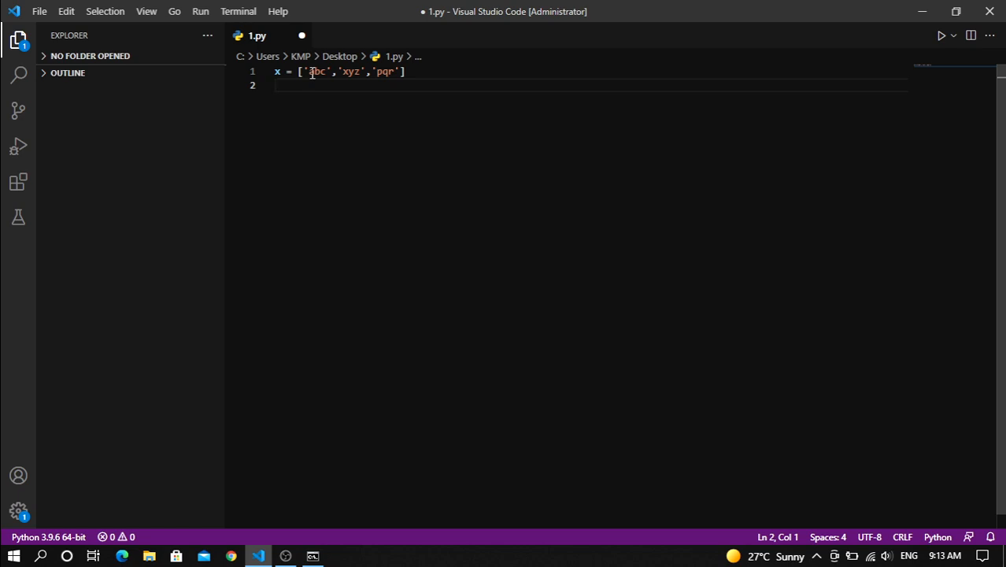
{"action": "mouse_move", "coordinate": [306, 156]}
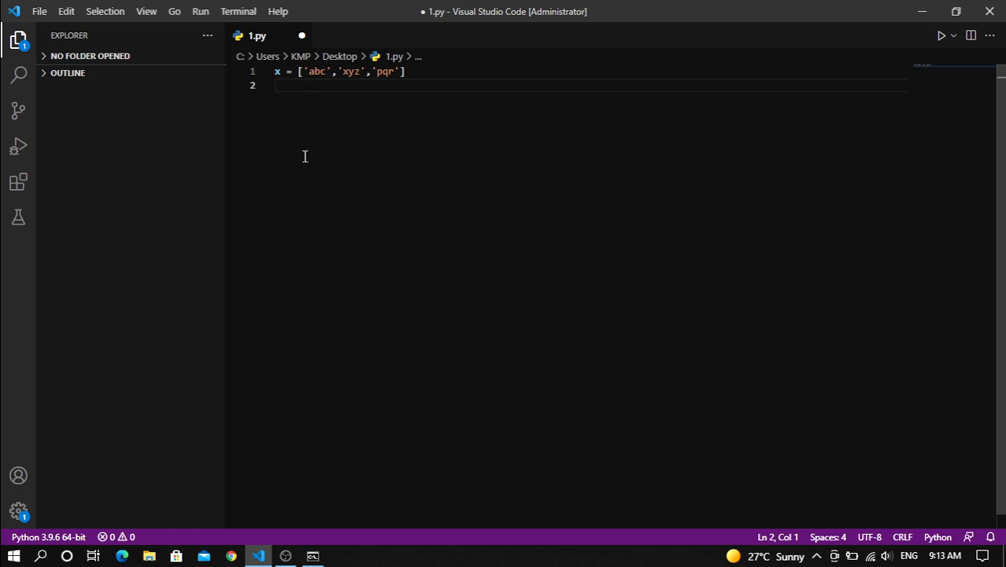
Write for i in range(0,len(x),2): with print(x[i]) as its body
{"action": "type", "text": "for i in x:"}
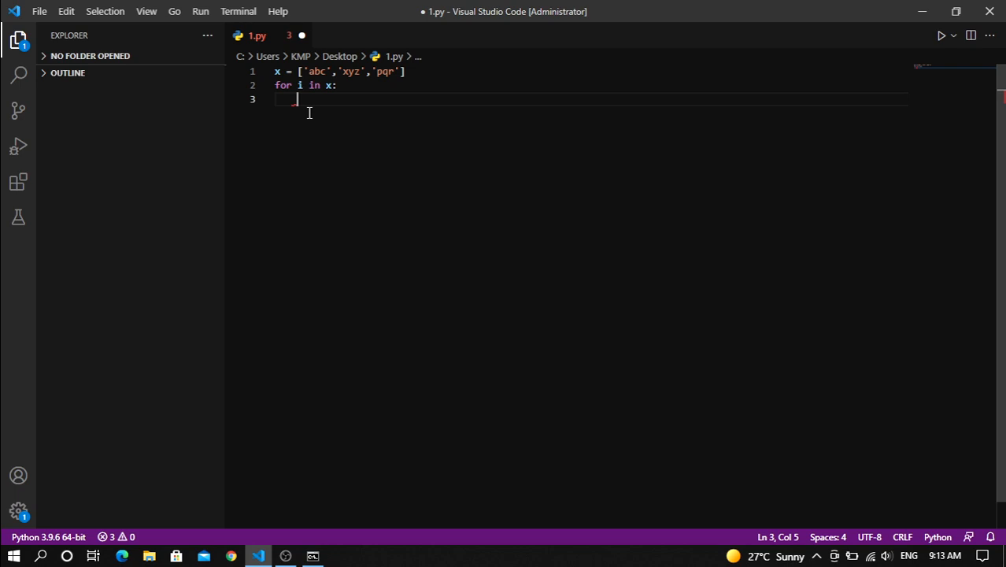
{"action": "mouse_move", "coordinate": [300, 85]}
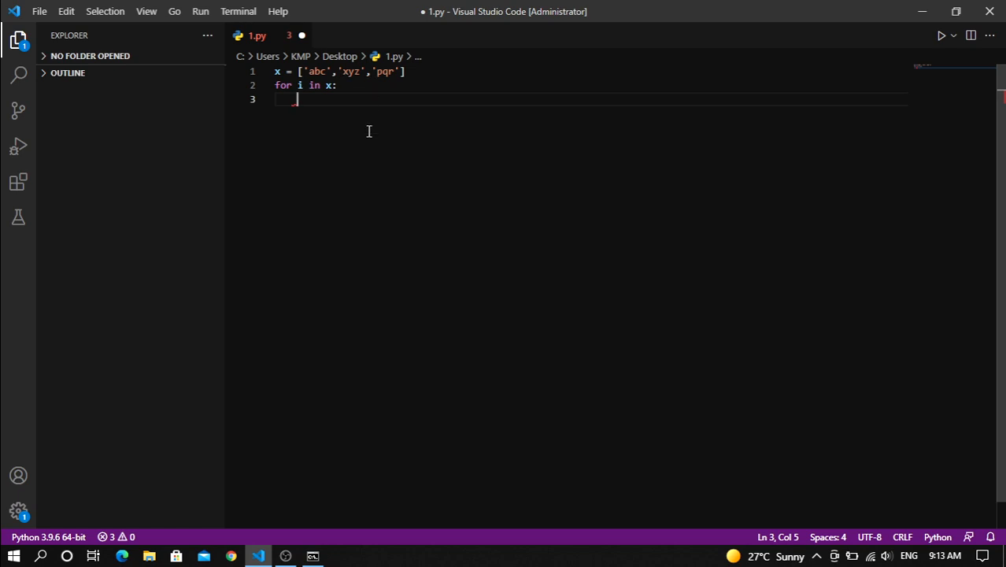
{"action": "type", "text": "print"}
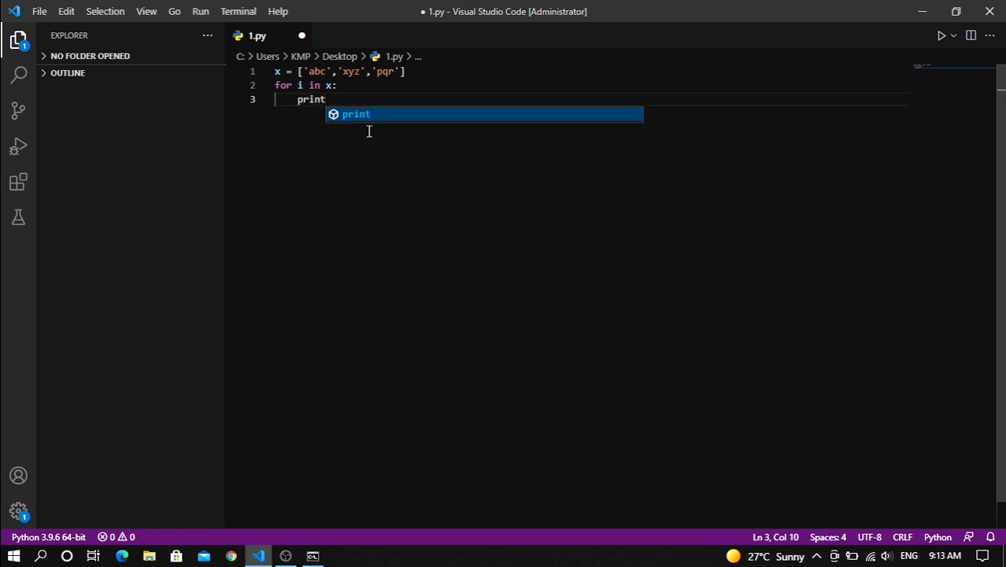
{"action": "type", "text": "(i"}
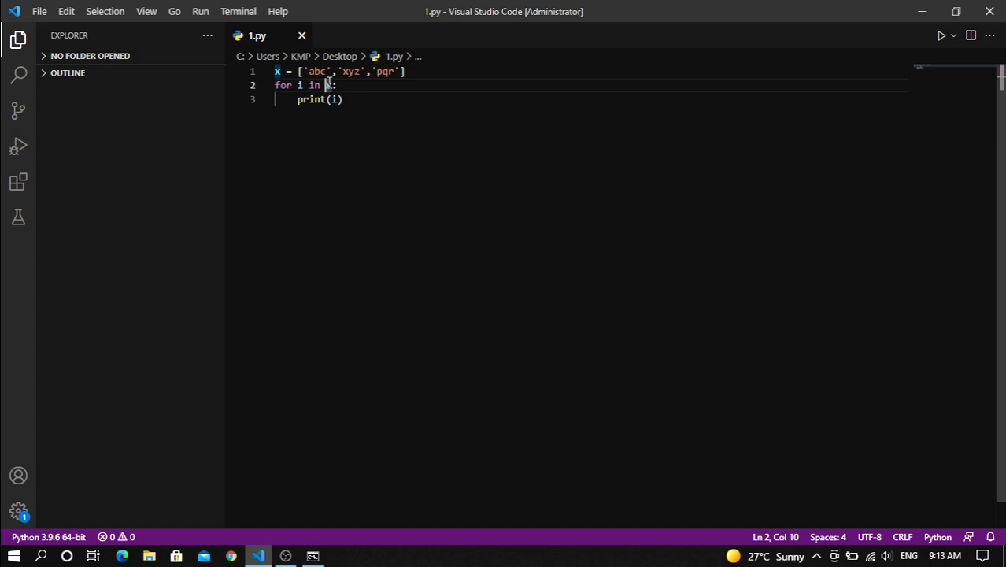
{"action": "type", "text": "x"}
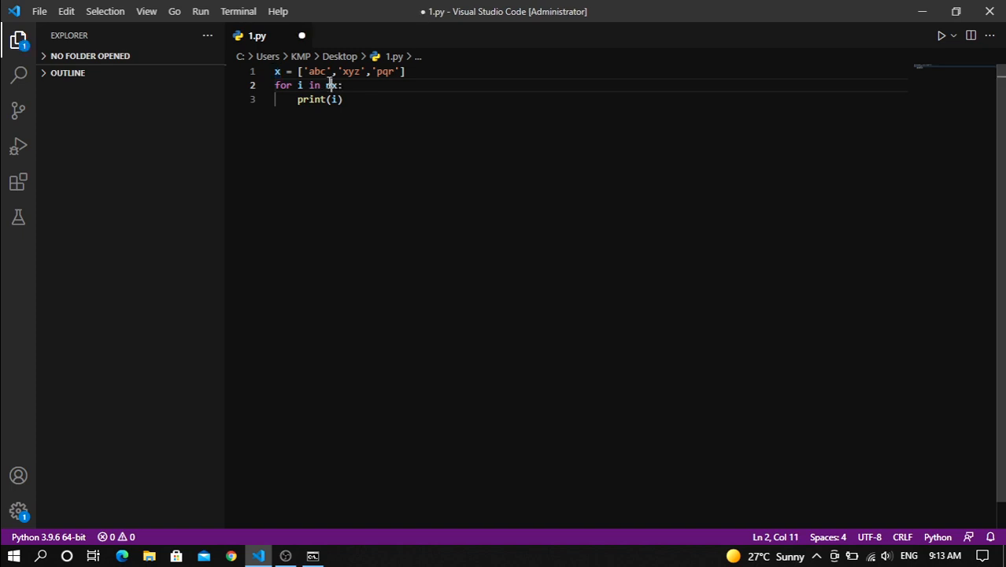
{"action": "type", "text": "range"}
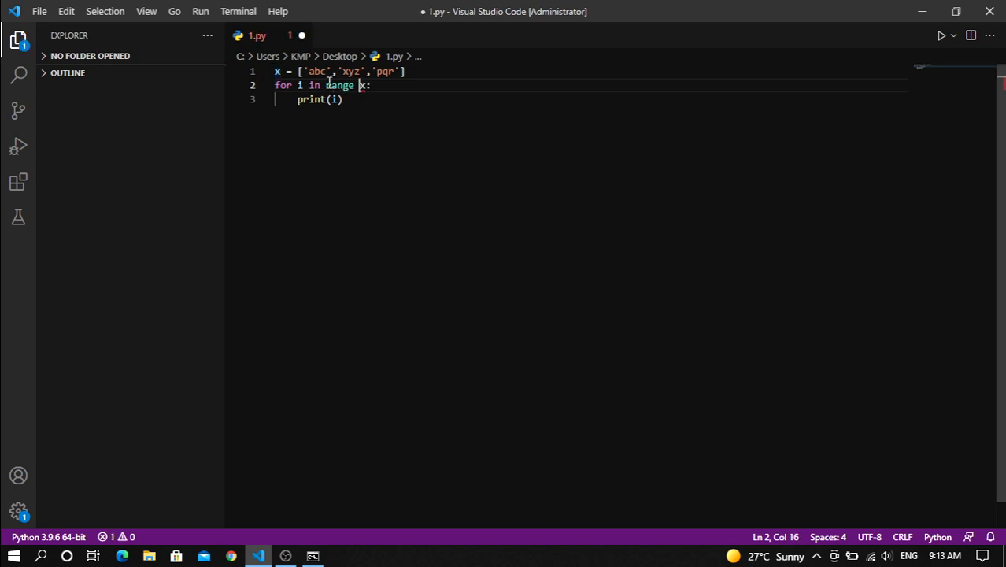
{"action": "type", "text": "(0,len(x),1"}
{"action": "left_click", "coordinate": [590, 100]}
{"action": "type", "text": "x[i]"}
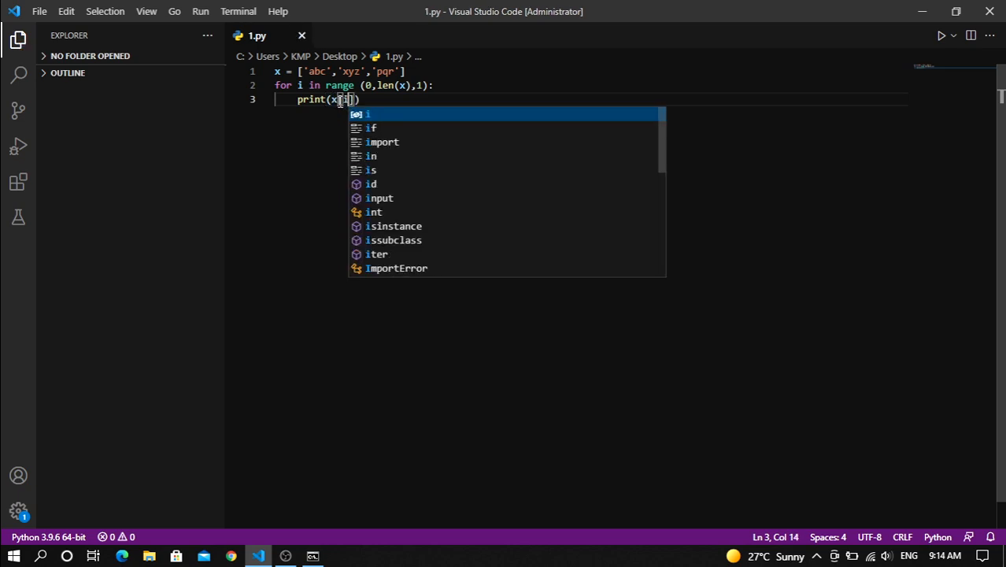
{"action": "left_click", "coordinate": [311, 555]}
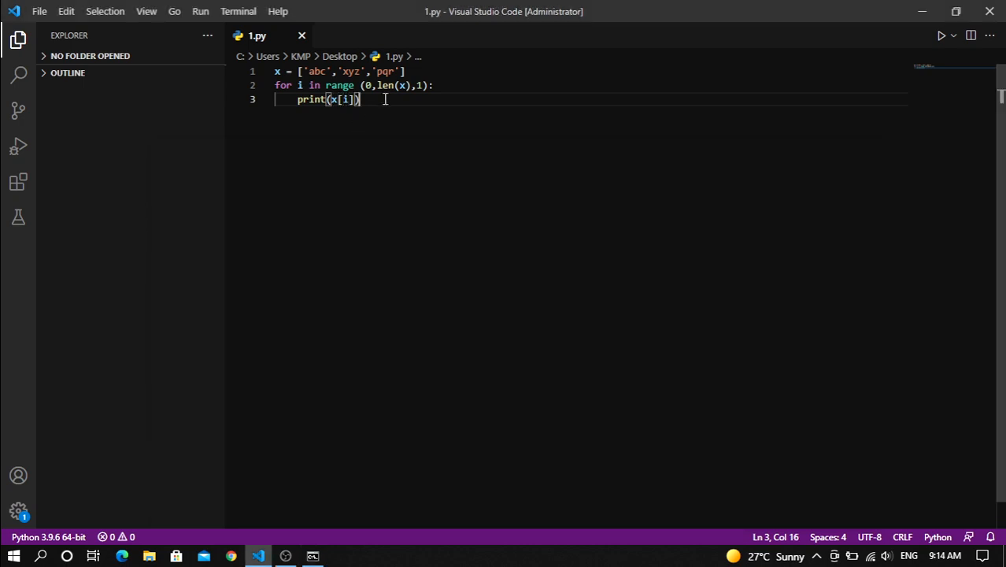
{"action": "mouse_move", "coordinate": [340, 85]}
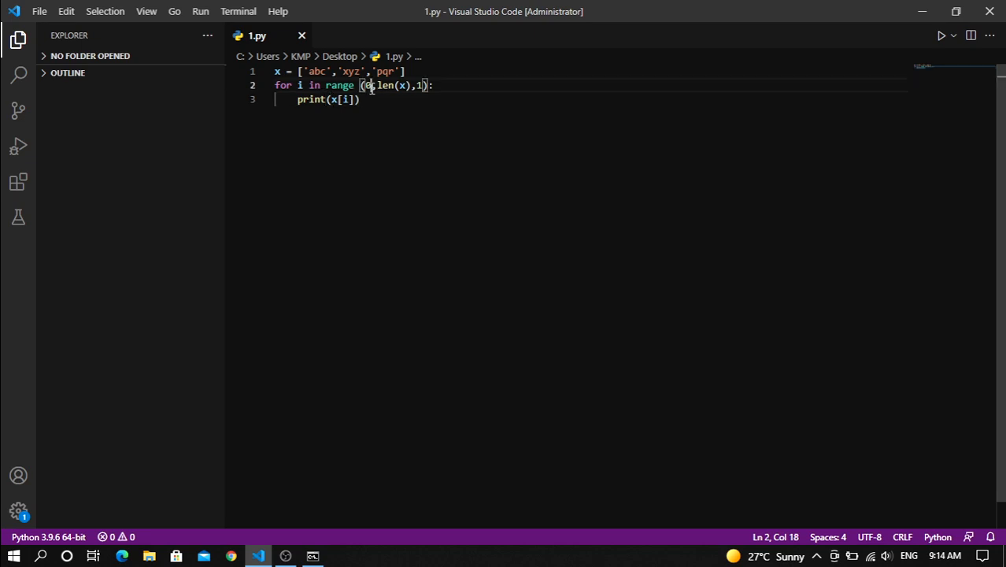
{"action": "key", "text": "Backspace"}
{"action": "type", "text": "2"}
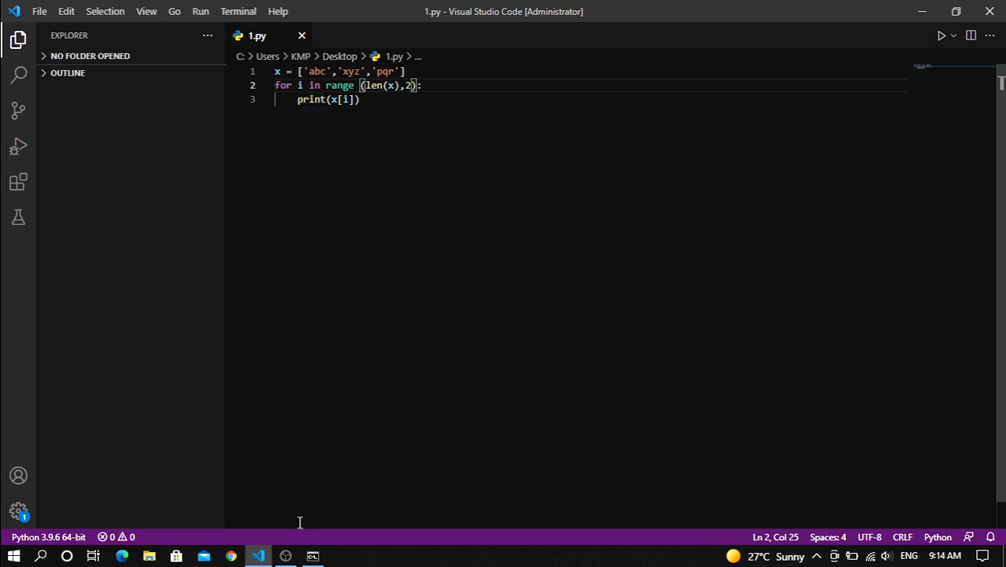
{"action": "left_click", "coordinate": [311, 556]}
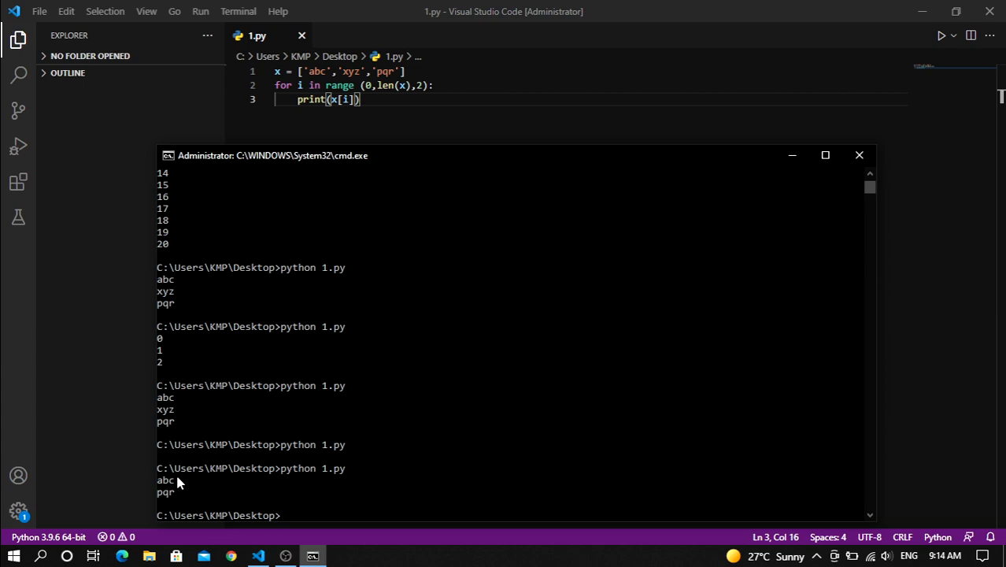
{"action": "mouse_move", "coordinate": [179, 510]}
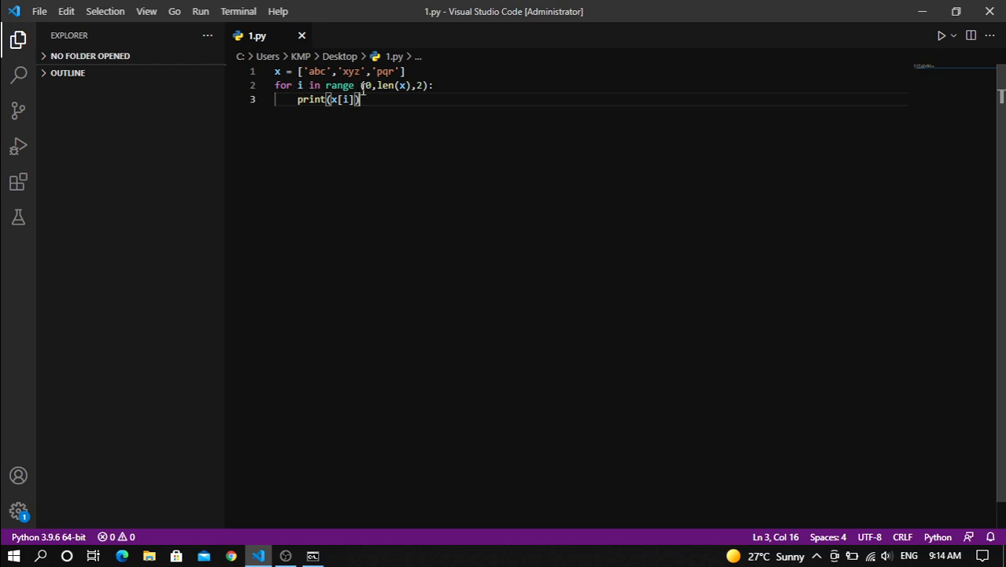
{"action": "mouse_move", "coordinate": [338, 85]}
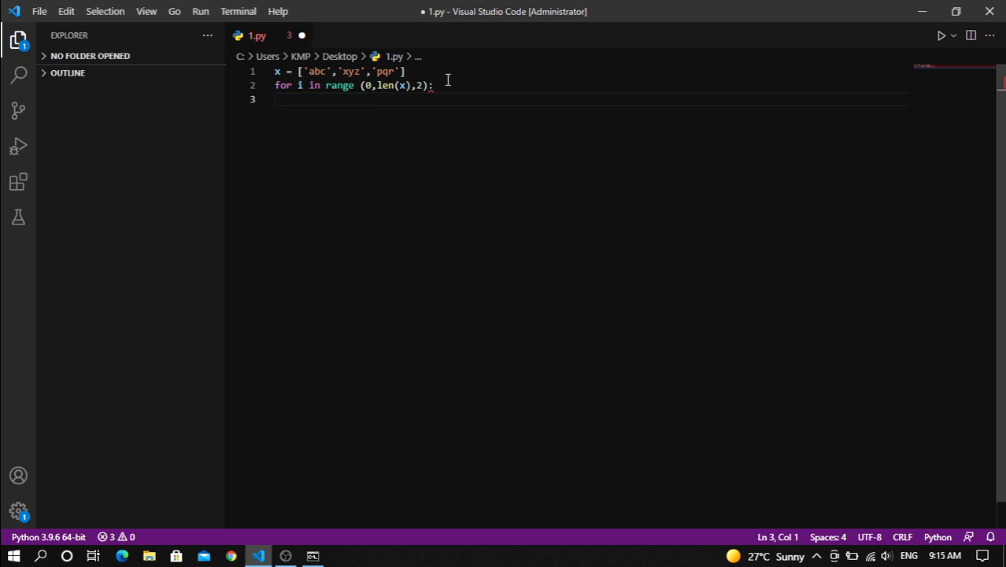
Write a nested for j in range(10): loop with print(j) as the loop body
{"action": "type", "text": "for"}
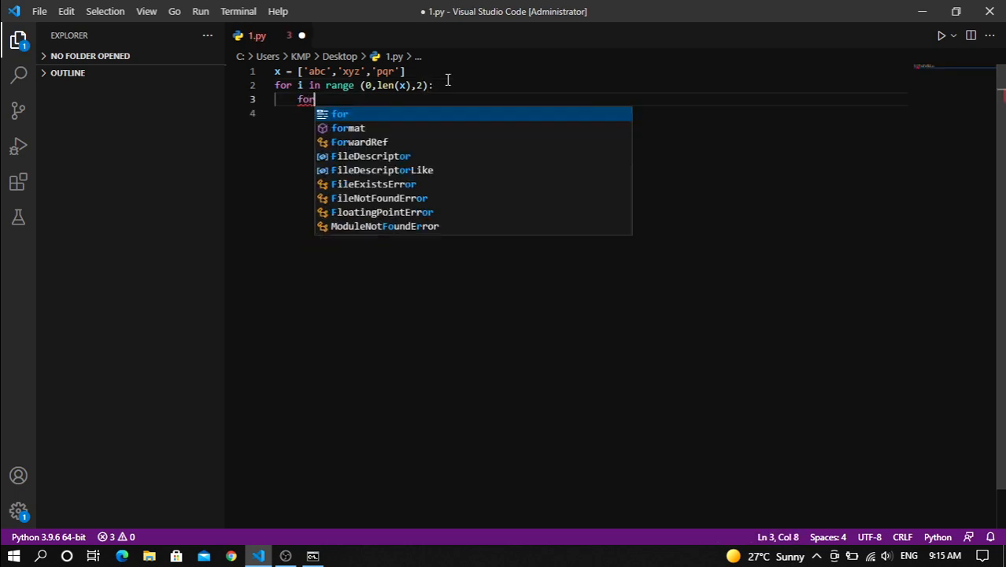
{"action": "type", "text": "j in range(10):"}
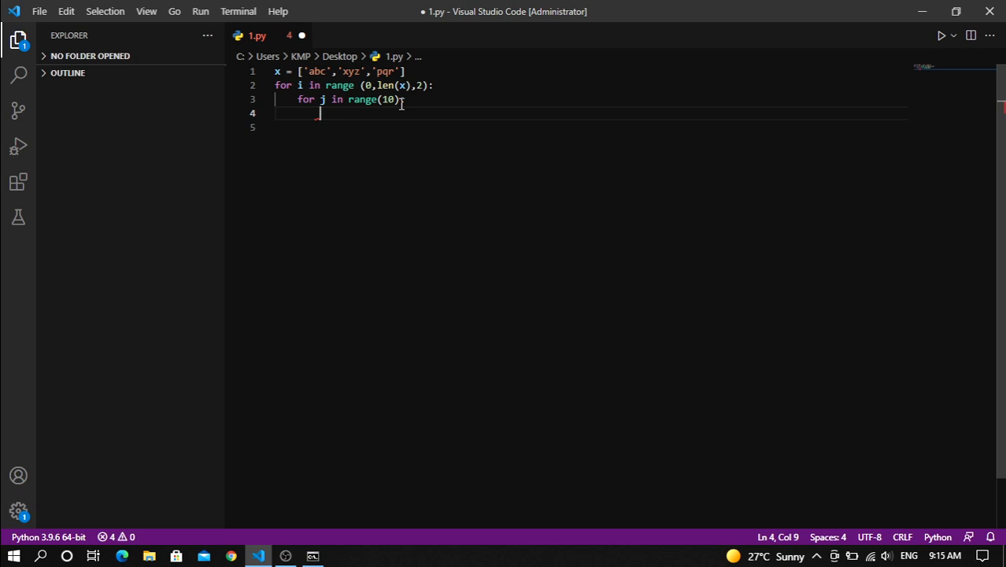
{"action": "type", "text": "print"}
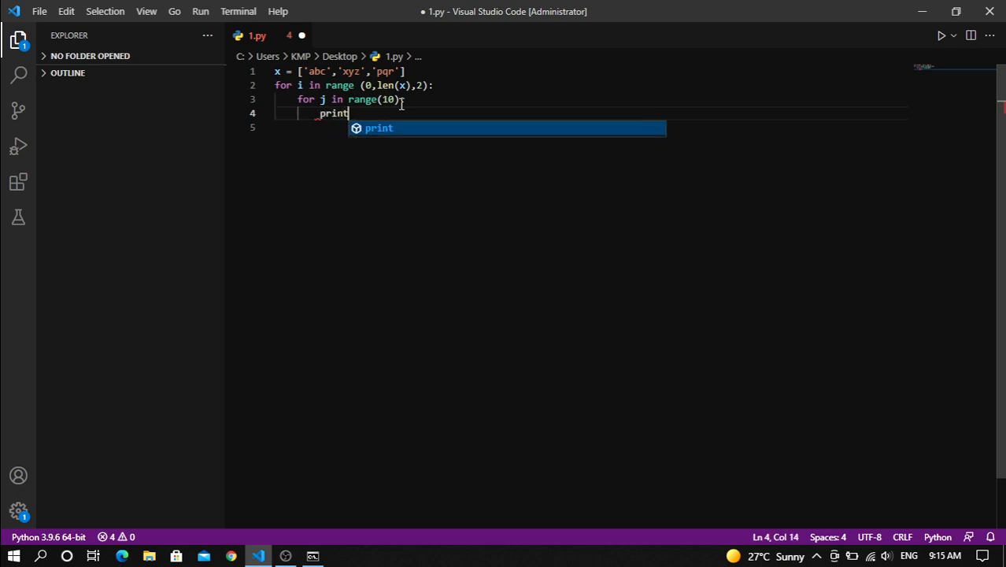
{"action": "type", "text": "(j"}
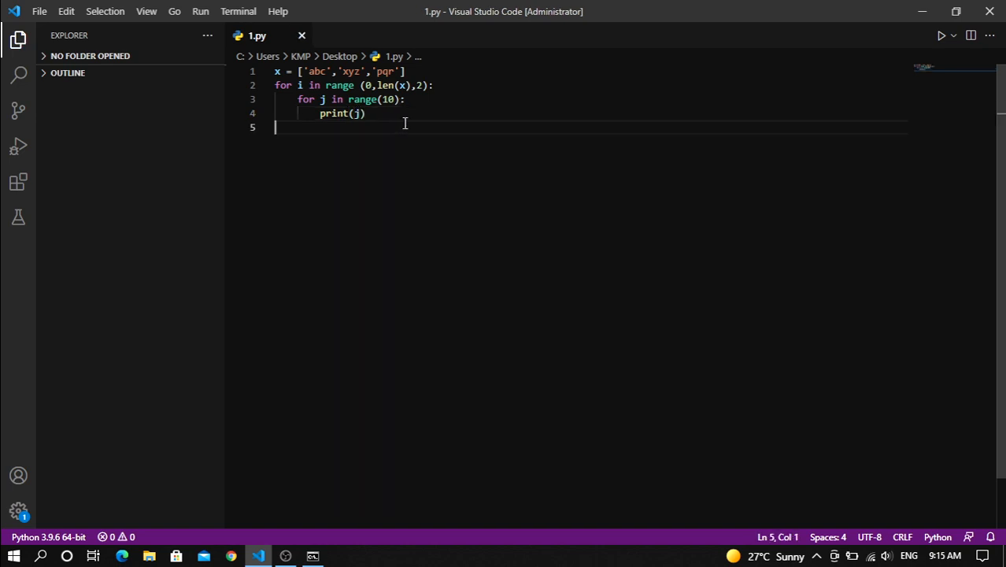
{"action": "mouse_move", "coordinate": [393, 136]}
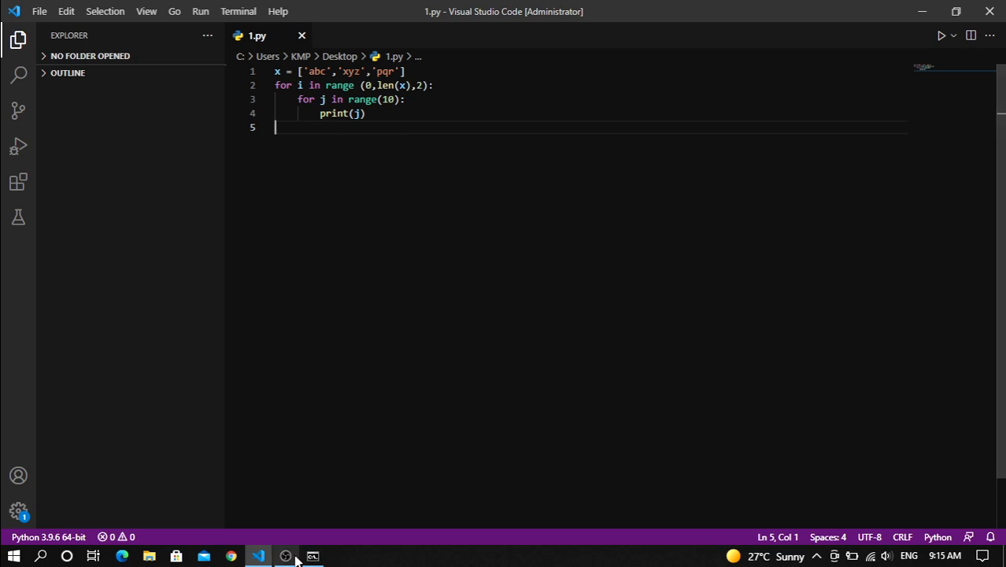
{"action": "left_click", "coordinate": [312, 556]}
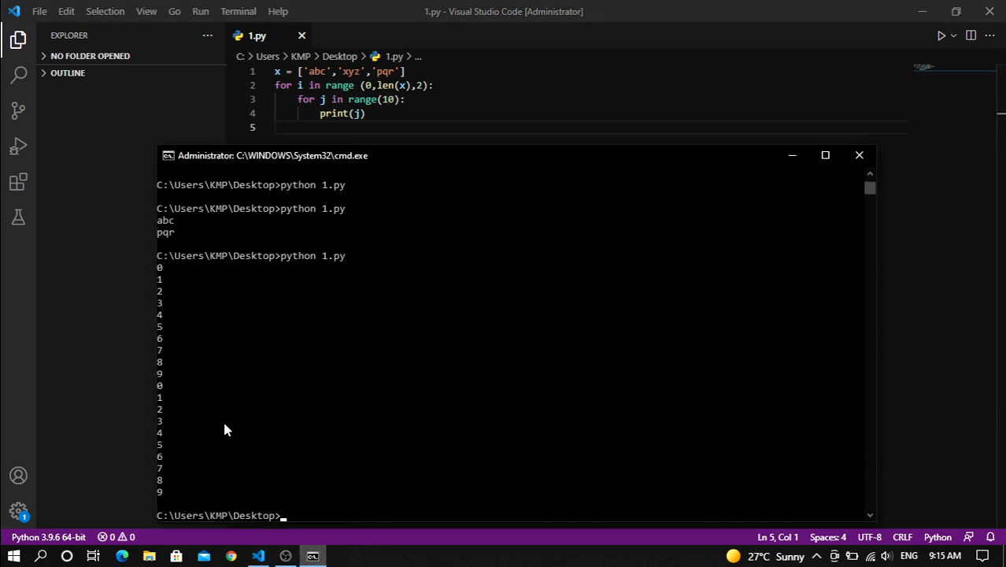
{"action": "mouse_move", "coordinate": [181, 244]}
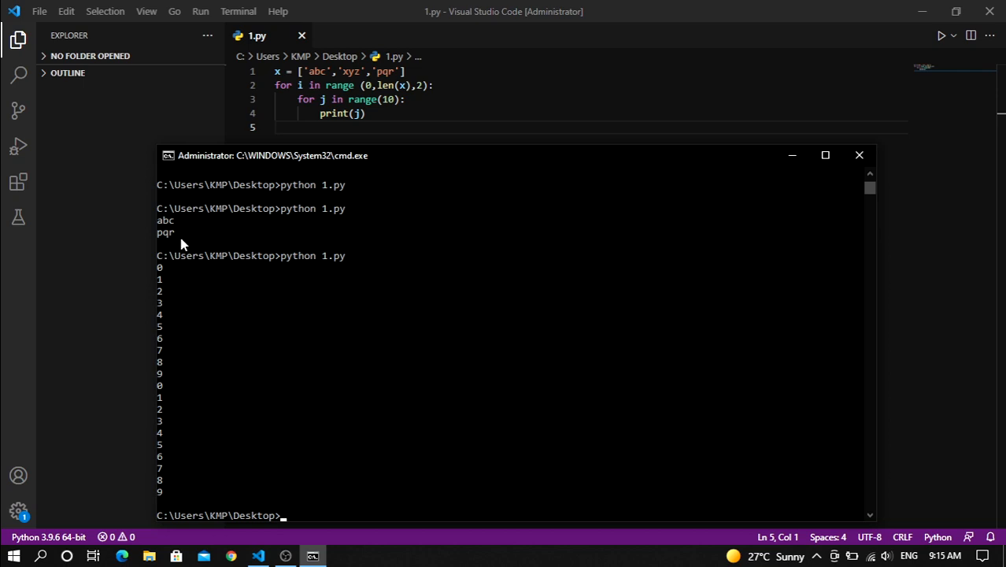
{"action": "mouse_move", "coordinate": [167, 233]}
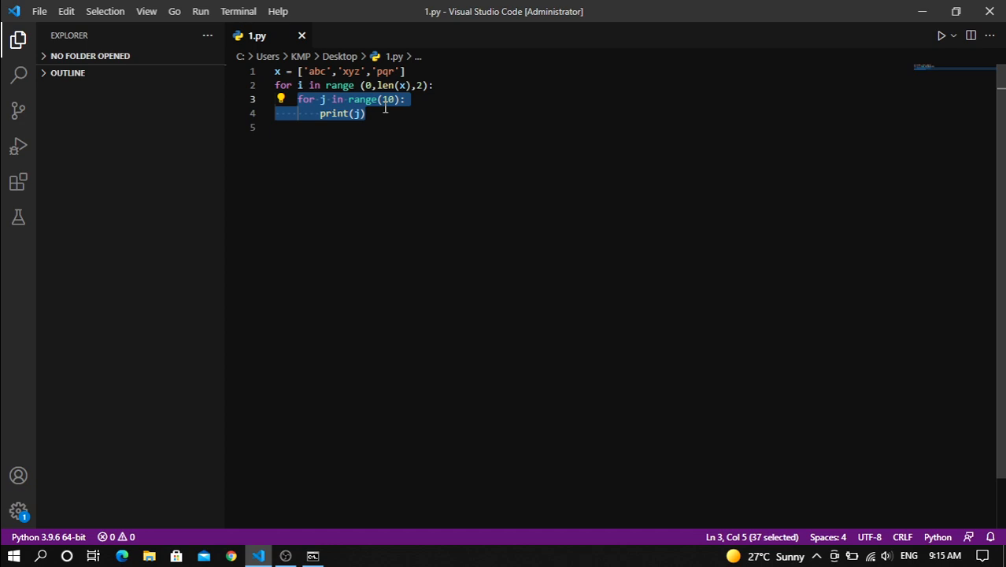
Delete the nested loop and write if i == 'abc': with pass inside it
{"action": "key", "text": "Delete"}
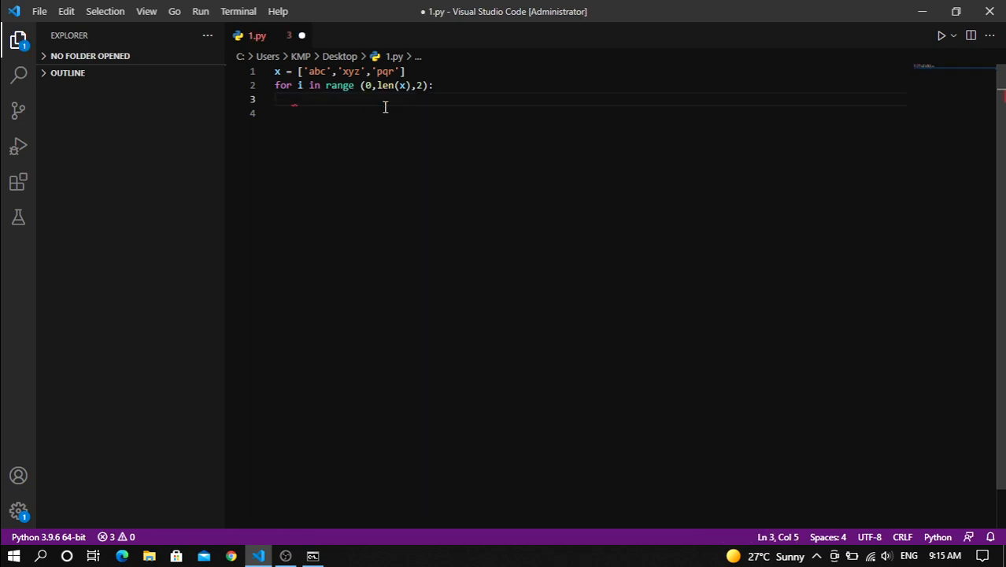
{"action": "type", "text": "if i"}
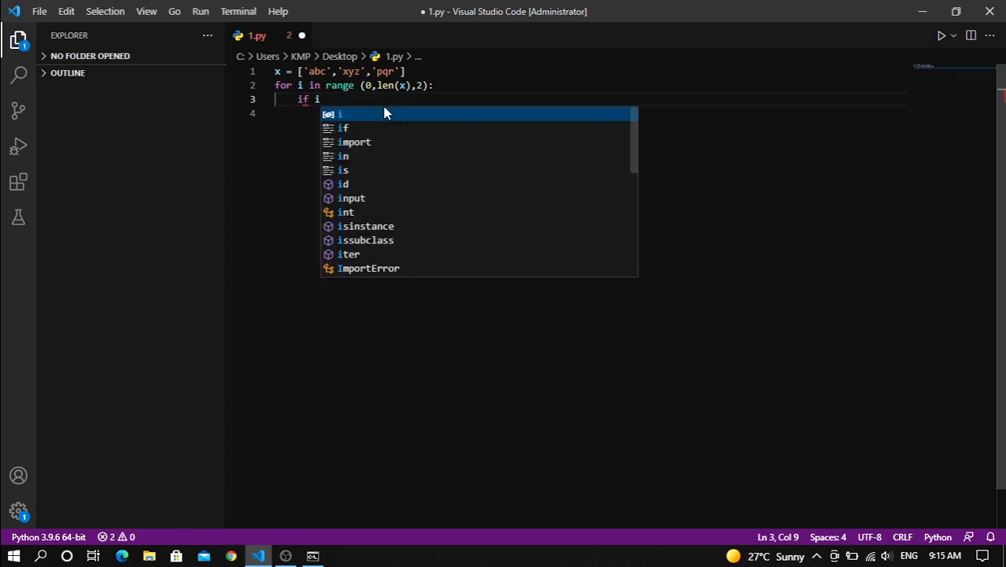
{"action": "type", "text": "=="}
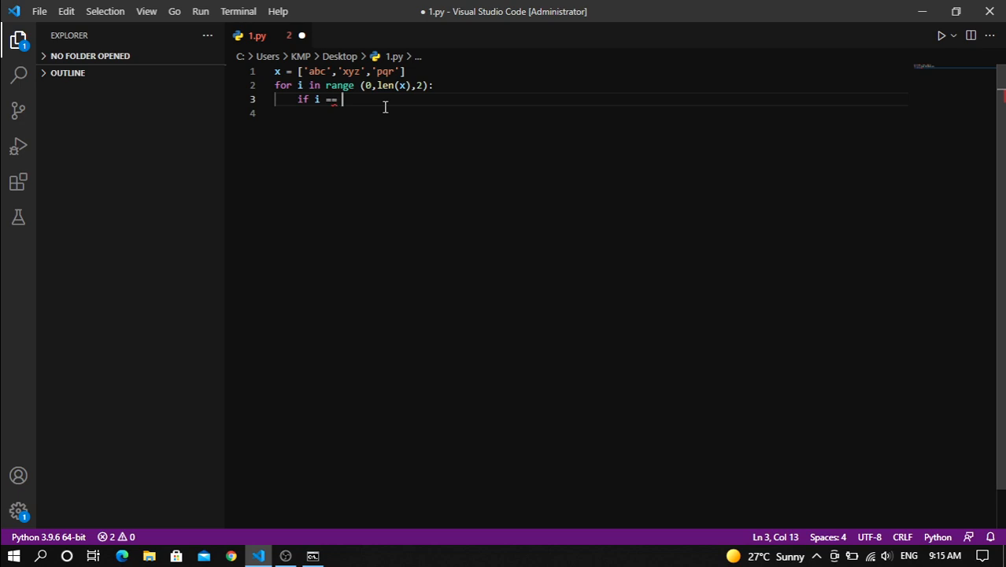
{"action": "type", "text": "'abc':"}
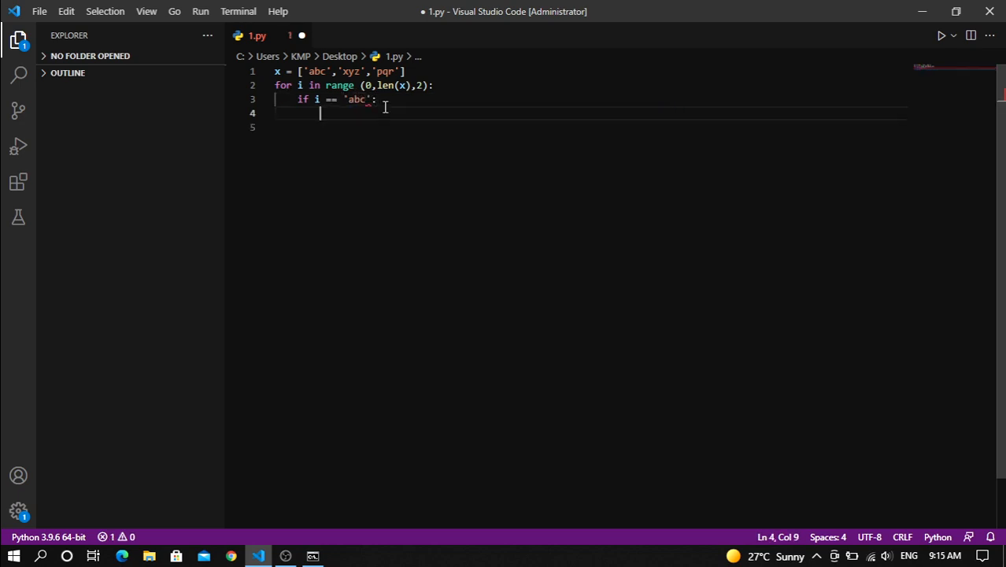
{"action": "type", "text": "pass"}
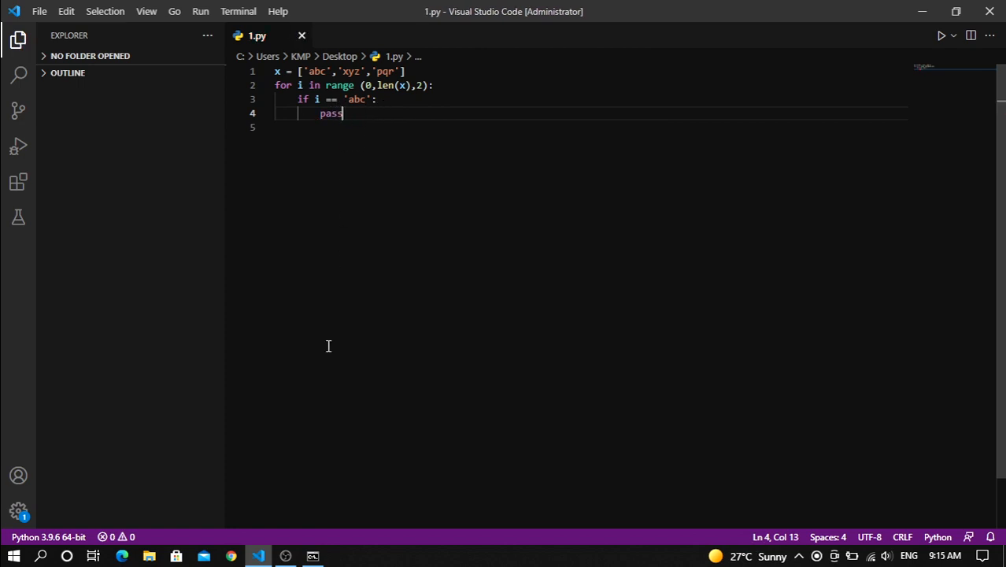
{"action": "key", "text": "Enter"}
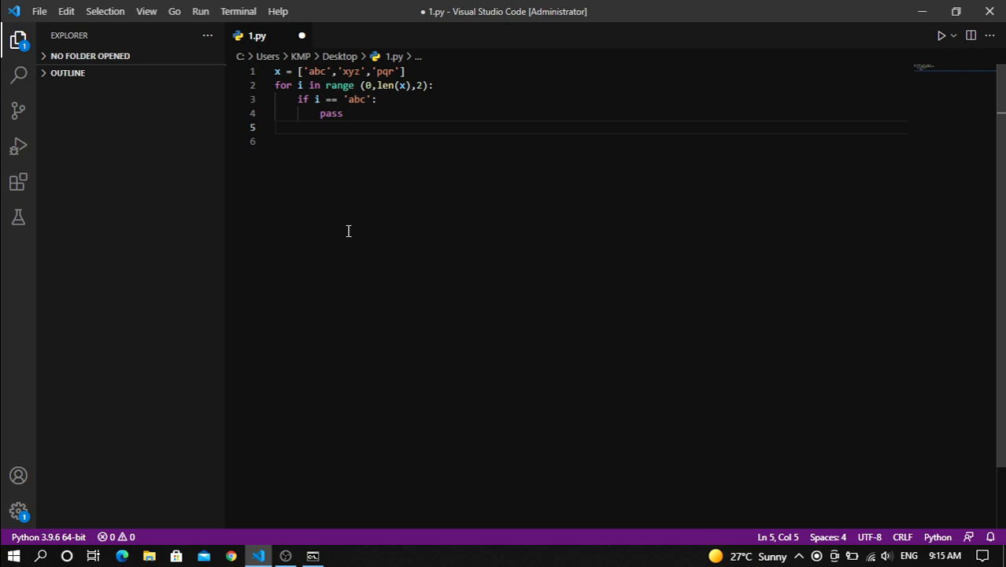
Add print(x[i]) on the line after pass in the loop body
{"action": "type", "text": "print("}
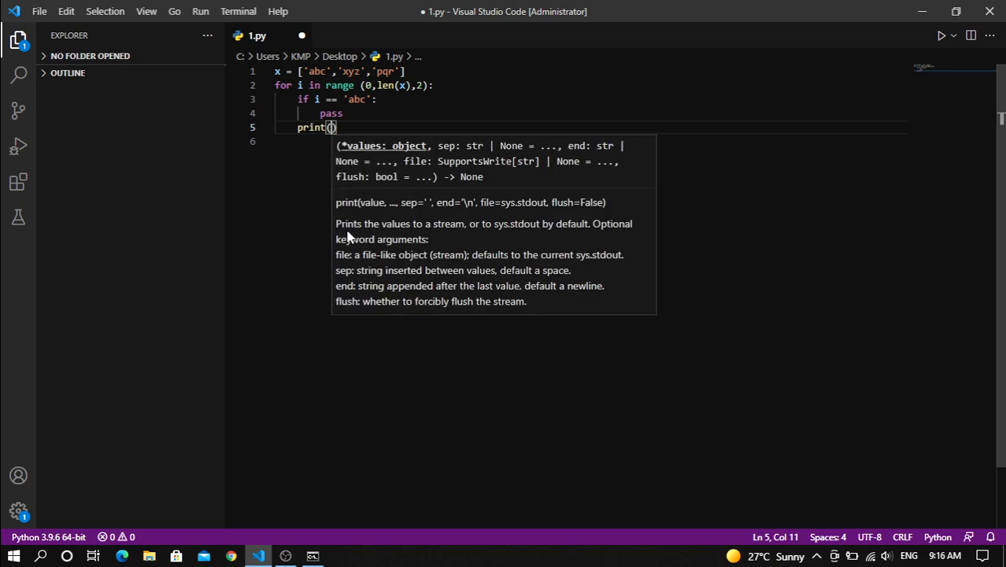
{"action": "type", "text": "x[i"}
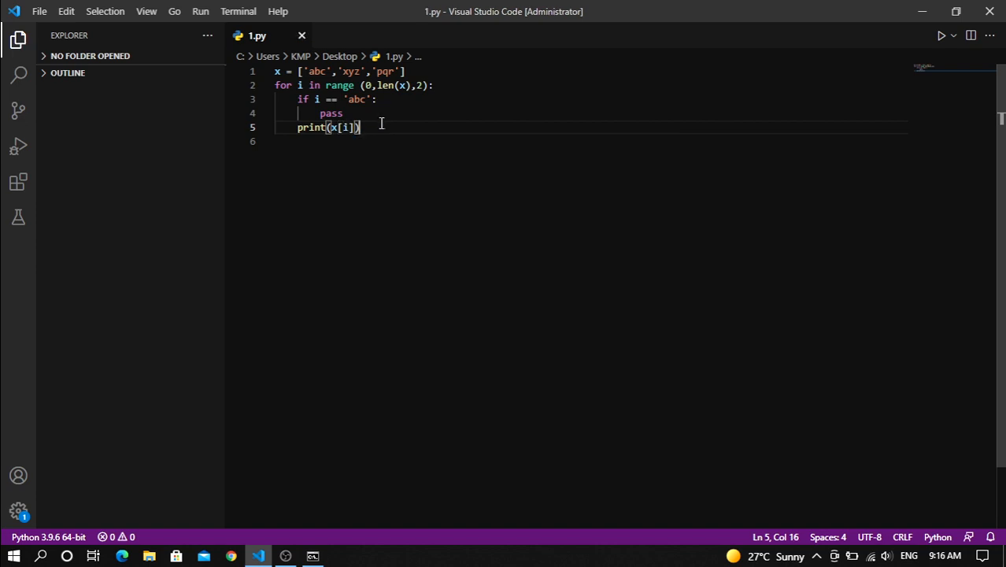
{"action": "left_click", "coordinate": [311, 555]}
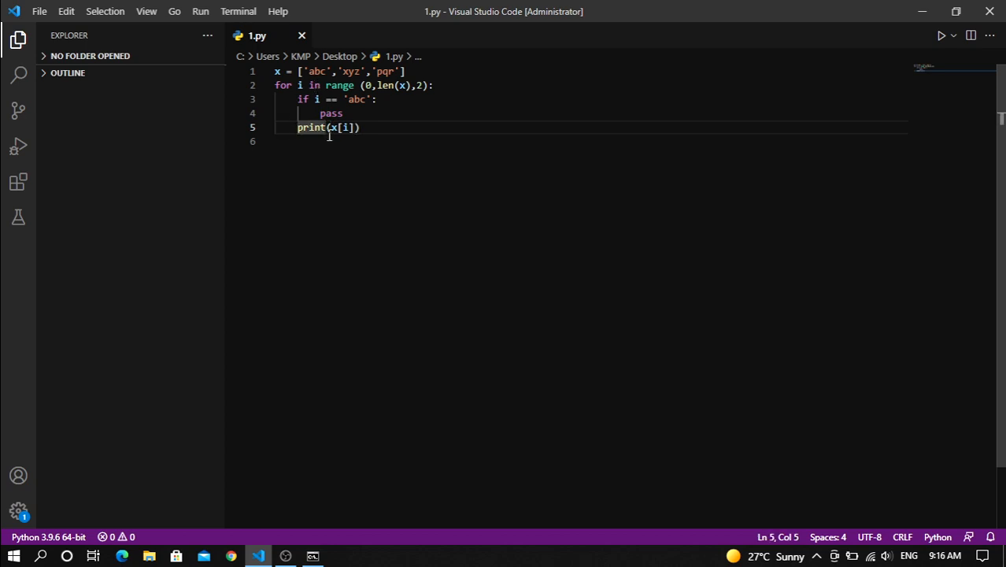
Indent print(x[i]) under the if block after pass and move to the cmd window
{"action": "key", "text": "Tab"}
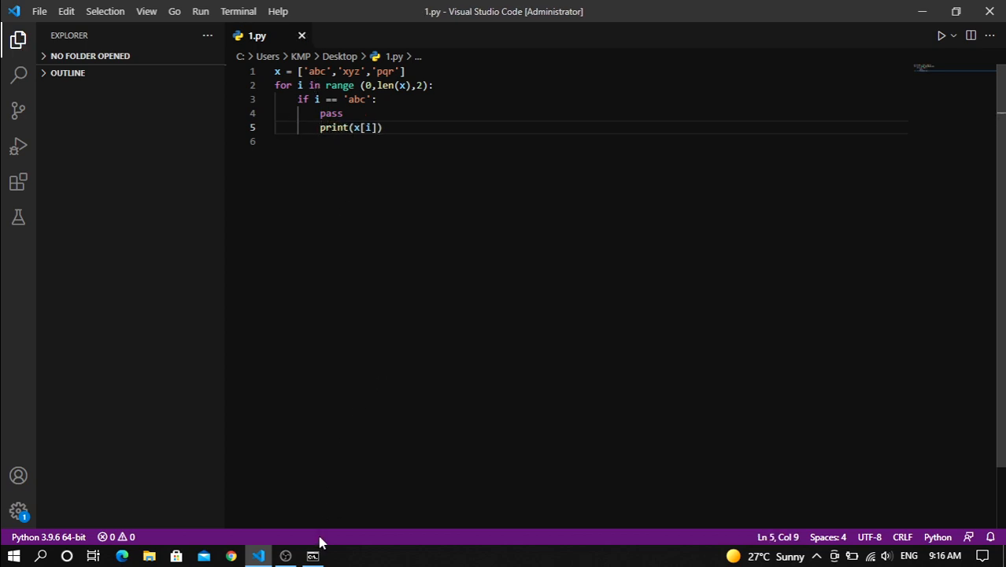
{"action": "left_click", "coordinate": [312, 556]}
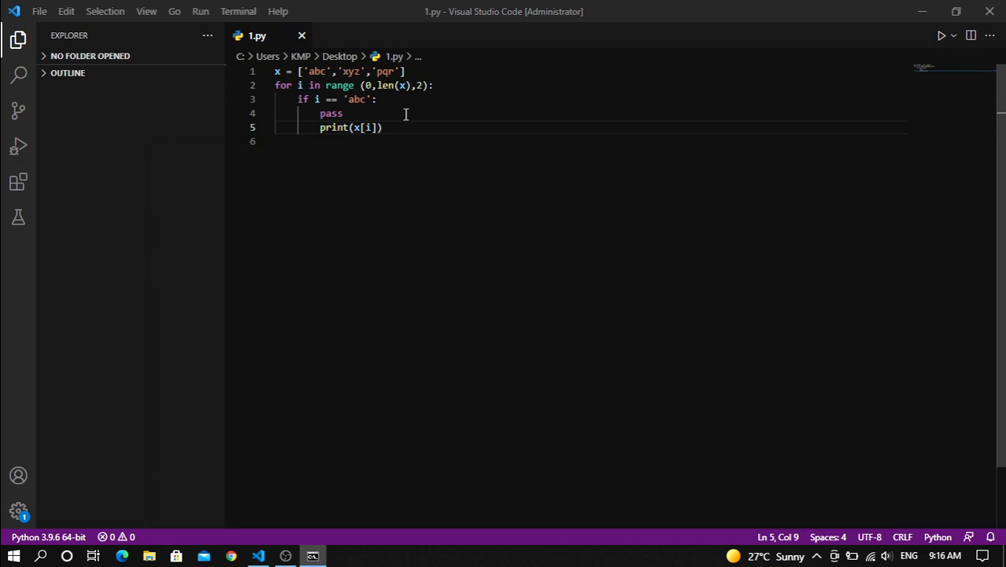
{"action": "left_click", "coordinate": [383, 126]}
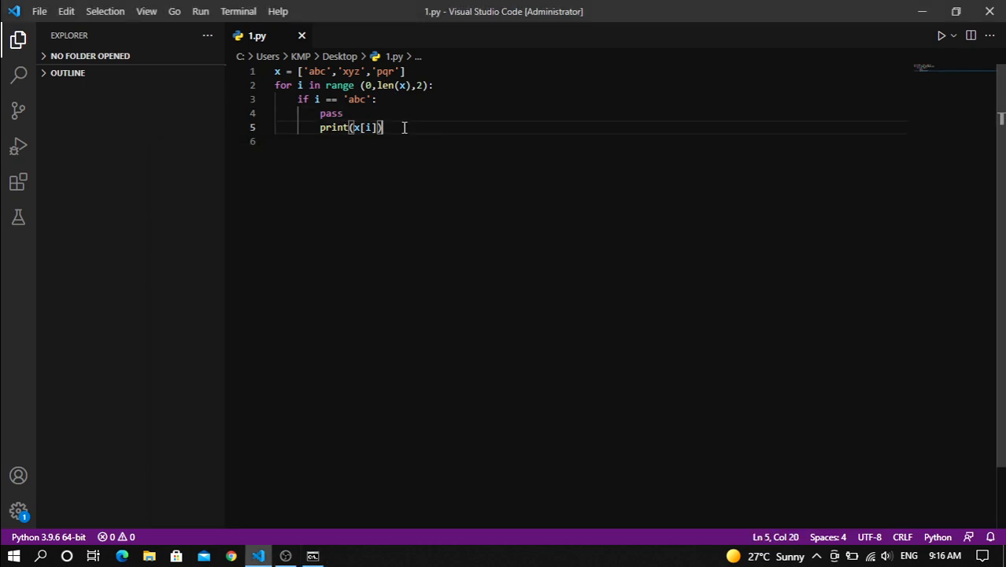